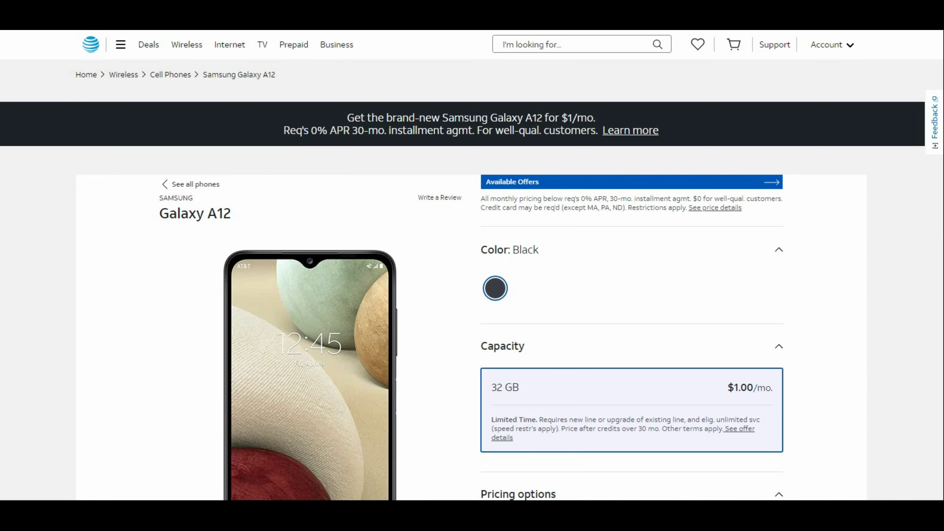
Step: Scroll down the Galaxy A12 product page to the image gallery thumbnails
{"action": "scroll", "scroll_direction": "down", "scroll_amount": 3}
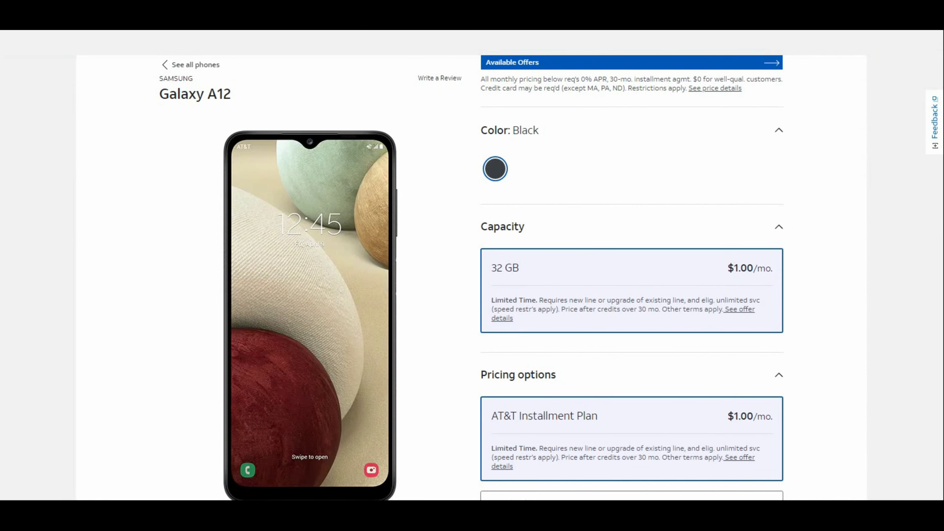
{"action": "scroll", "scroll_direction": "down", "scroll_amount": 3}
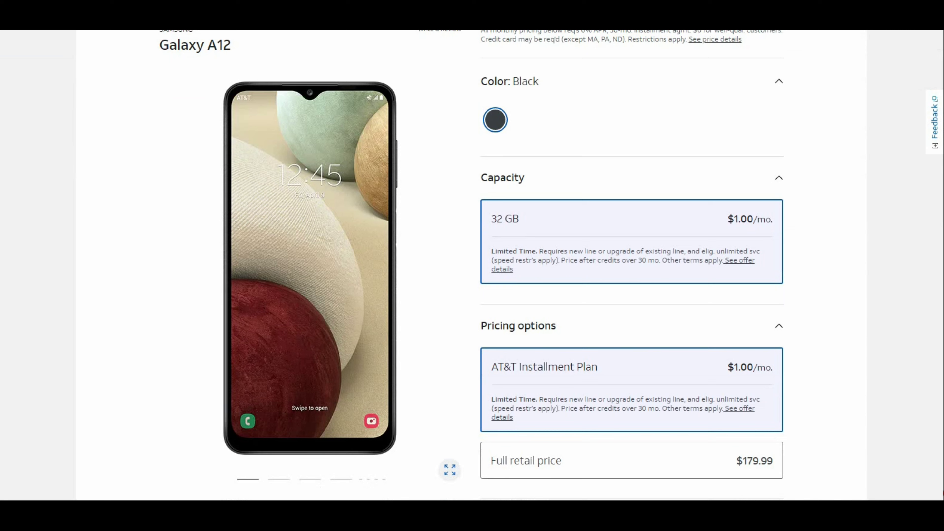
{"action": "scroll", "scroll_direction": "down", "scroll_amount": 3}
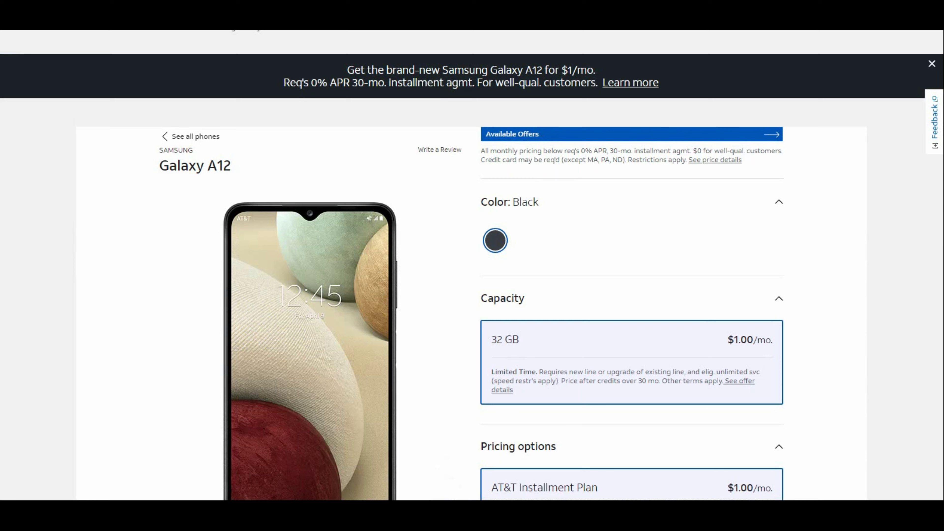
{"action": "mouse_move", "coordinate": [937, 494]}
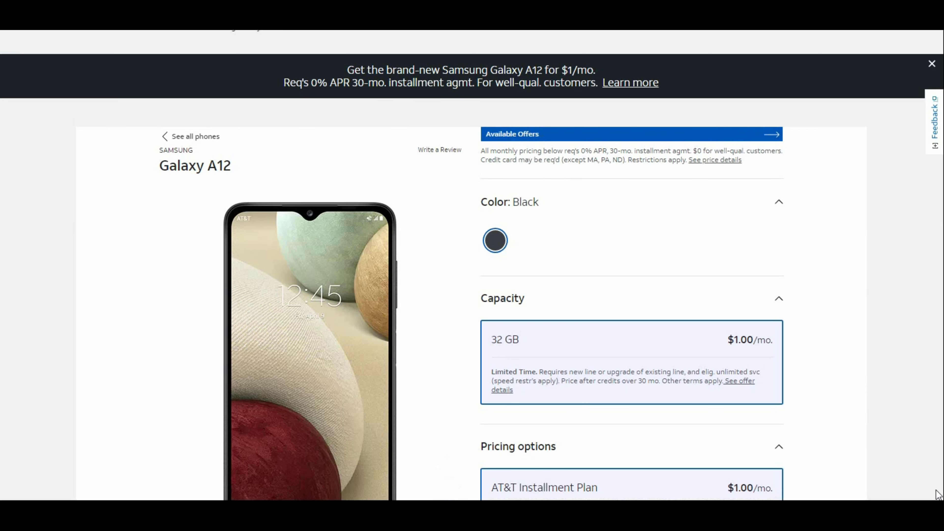
{"action": "scroll", "scroll_direction": "down", "scroll_amount": 3}
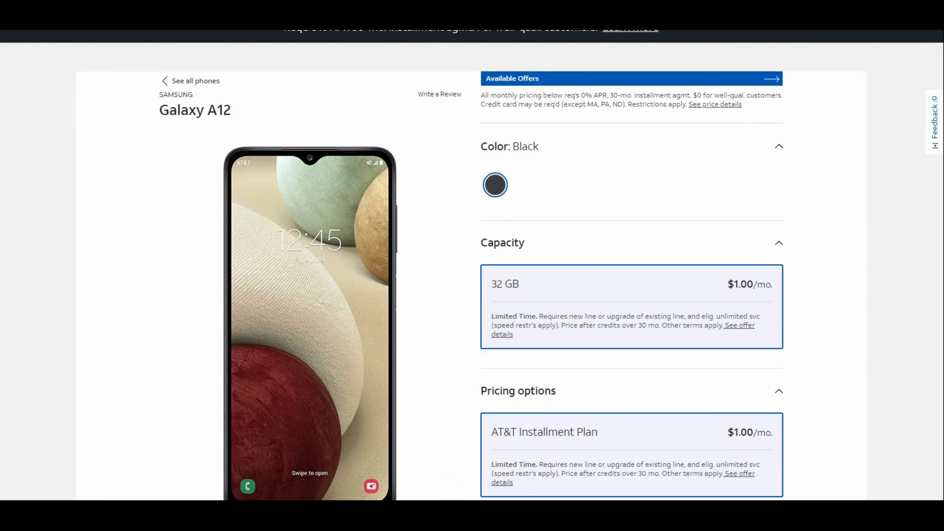
{"action": "scroll", "scroll_direction": "down", "scroll_amount": 3}
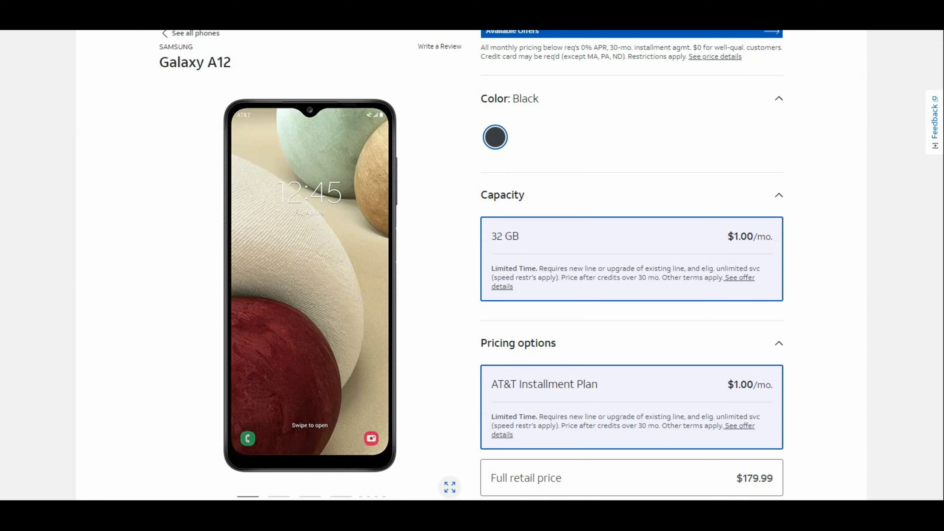
{"action": "mouse_move", "coordinate": [333, 123]}
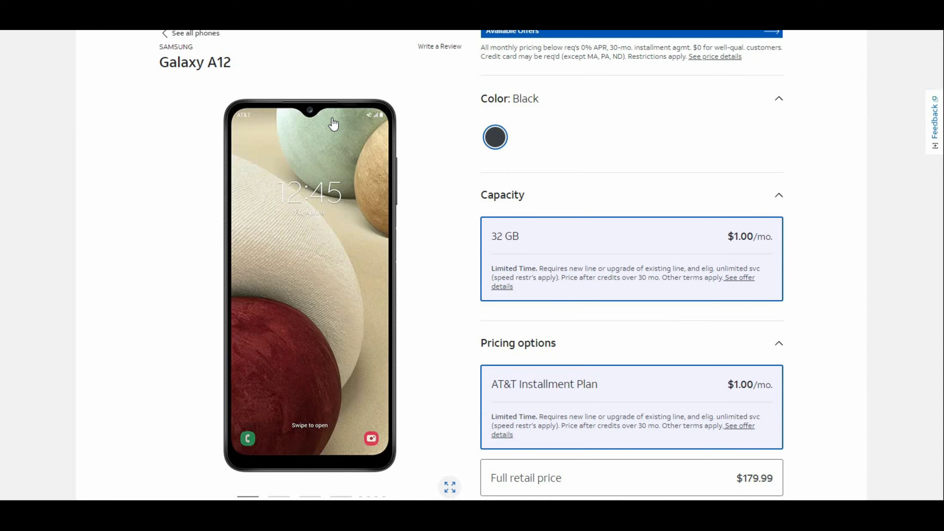
{"action": "mouse_move", "coordinate": [324, 289]}
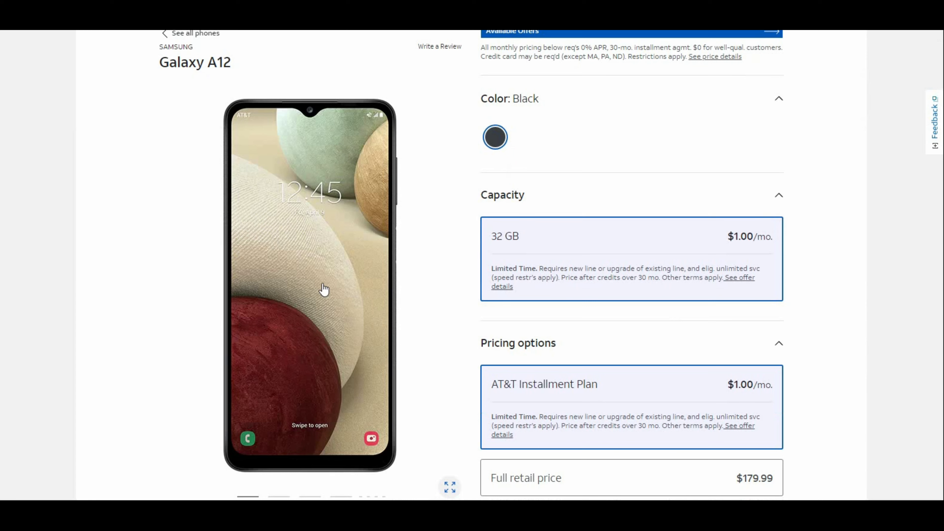
{"action": "mouse_move", "coordinate": [354, 268]}
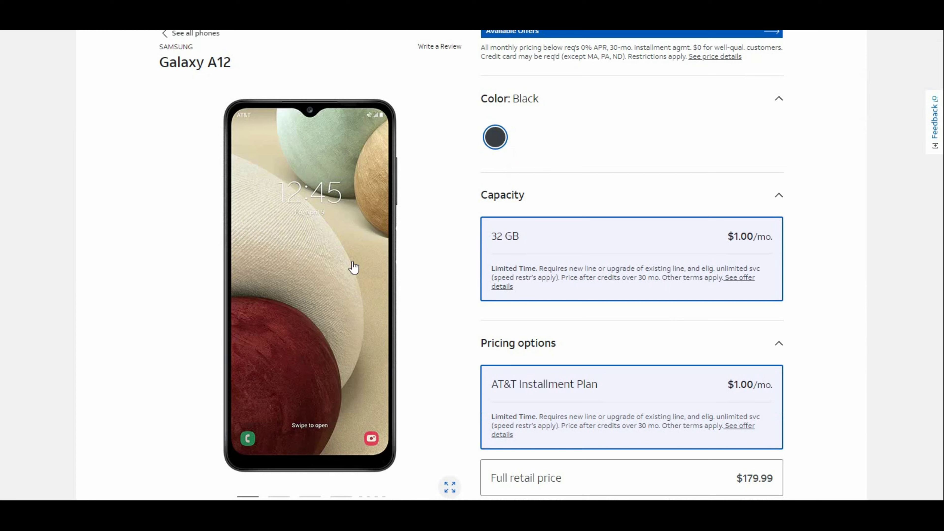
{"action": "mouse_move", "coordinate": [851, 335]}
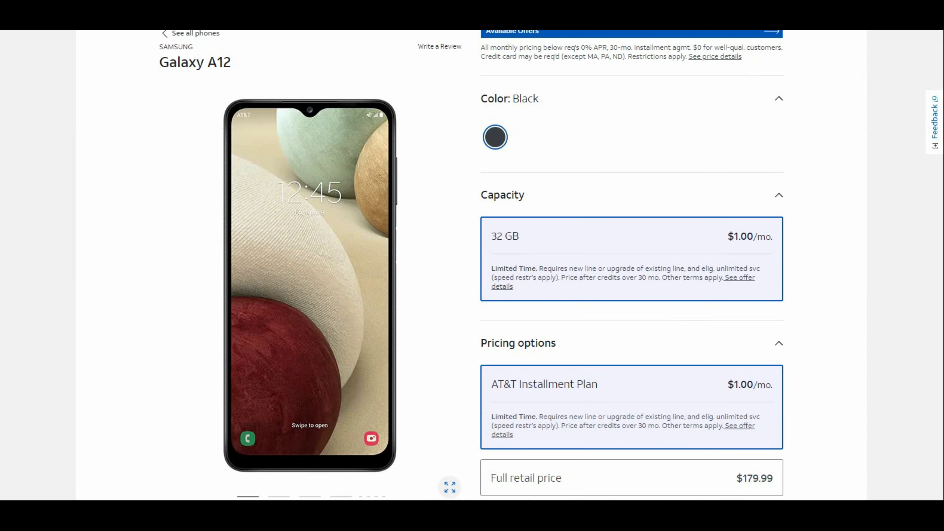
{"action": "scroll", "scroll_direction": "down", "scroll_amount": 3}
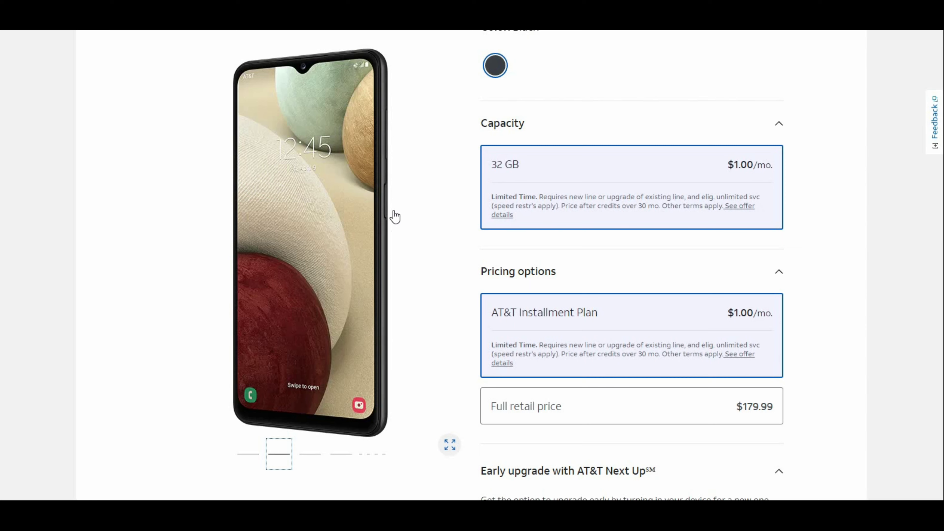
{"action": "mouse_move", "coordinate": [319, 450]}
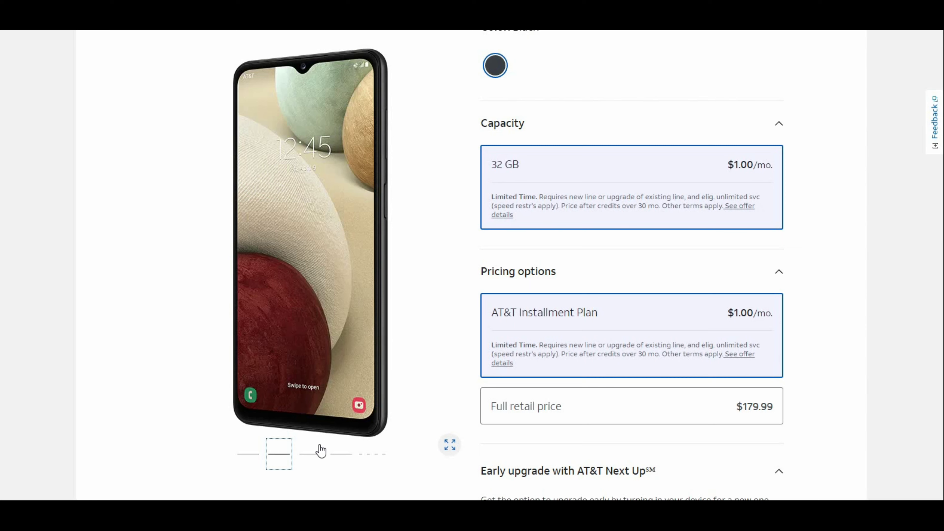
{"action": "mouse_move", "coordinate": [306, 462]}
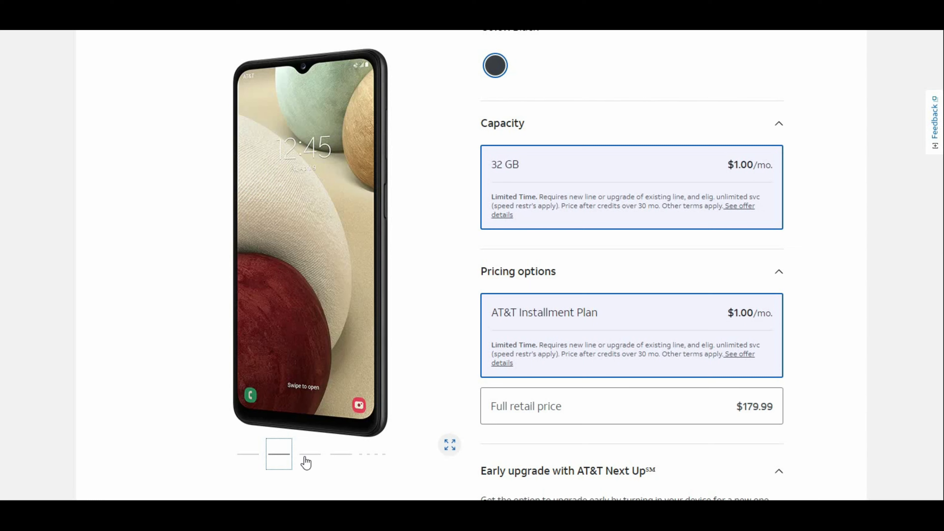
Step: View the third and fourth gallery photos, ending on the back with quad camera
{"action": "left_click", "coordinate": [310, 454]}
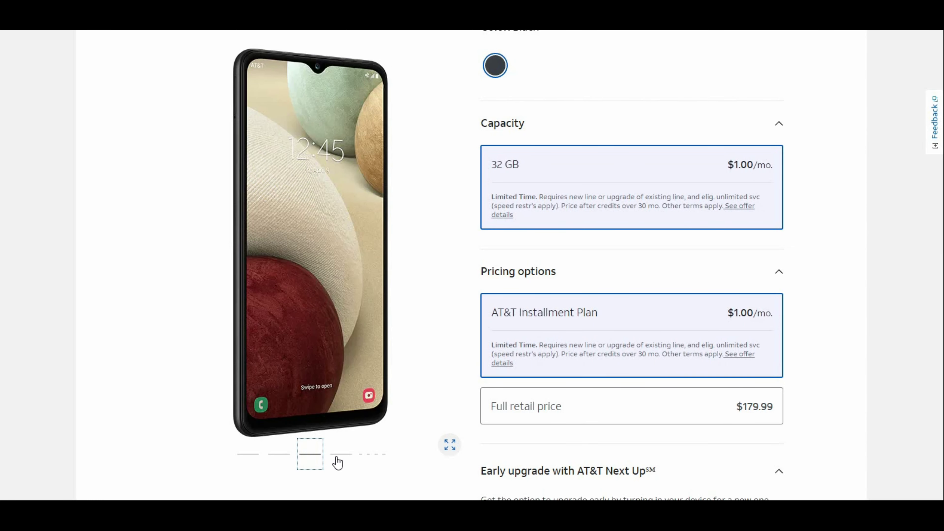
{"action": "left_click", "coordinate": [341, 454]}
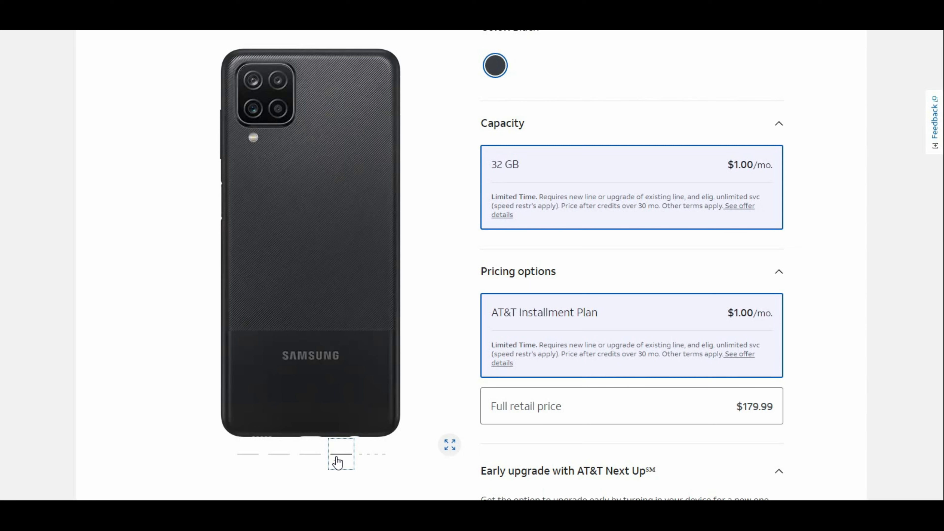
{"action": "mouse_move", "coordinate": [222, 241]}
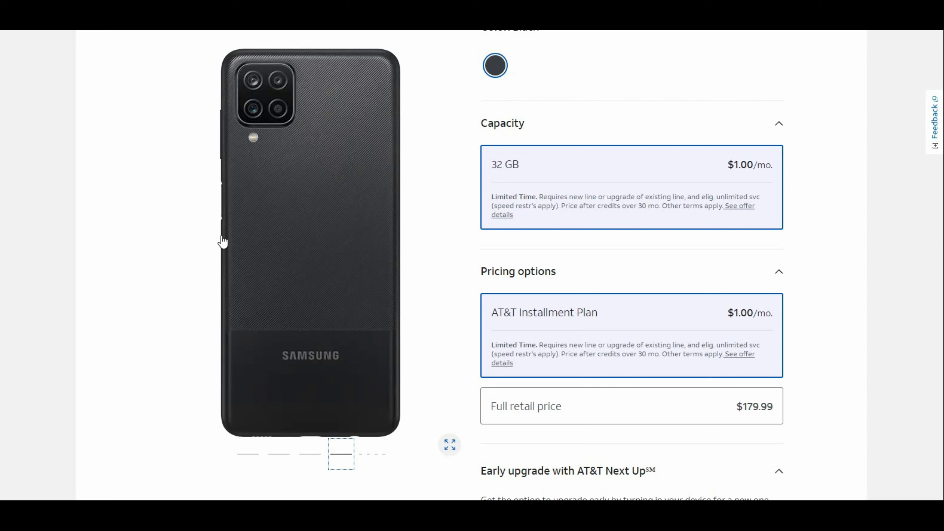
{"action": "mouse_move", "coordinate": [228, 215]}
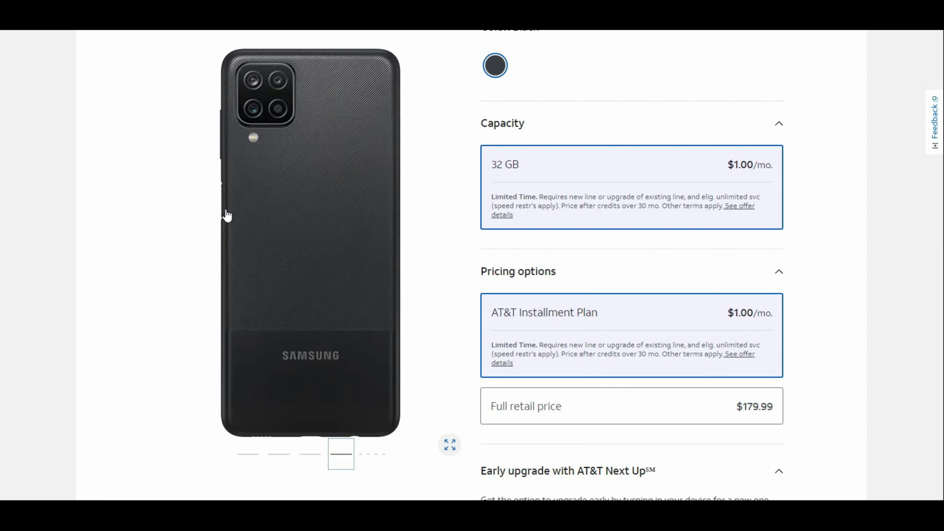
{"action": "mouse_move", "coordinate": [224, 208]}
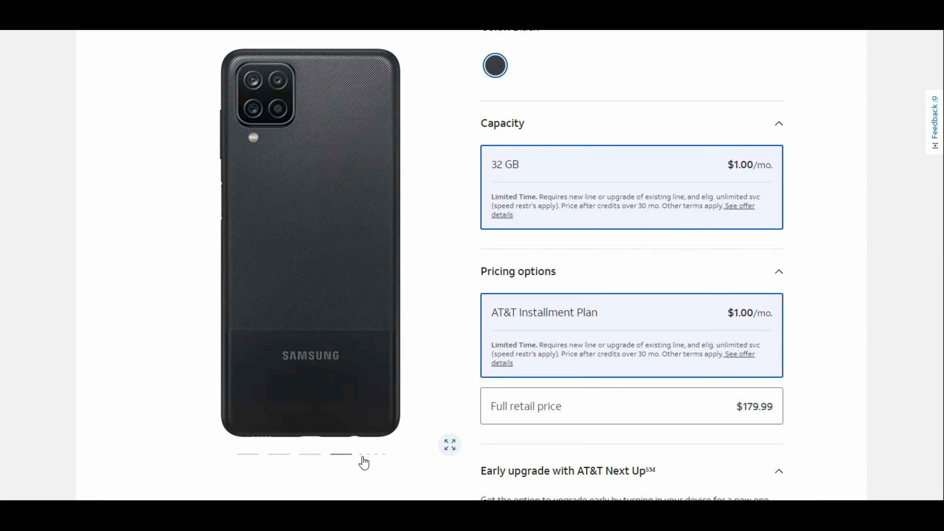
Step: View the angled rear shot, then the phone's side-profile photo in the gallery
{"action": "left_click", "coordinate": [348, 454]}
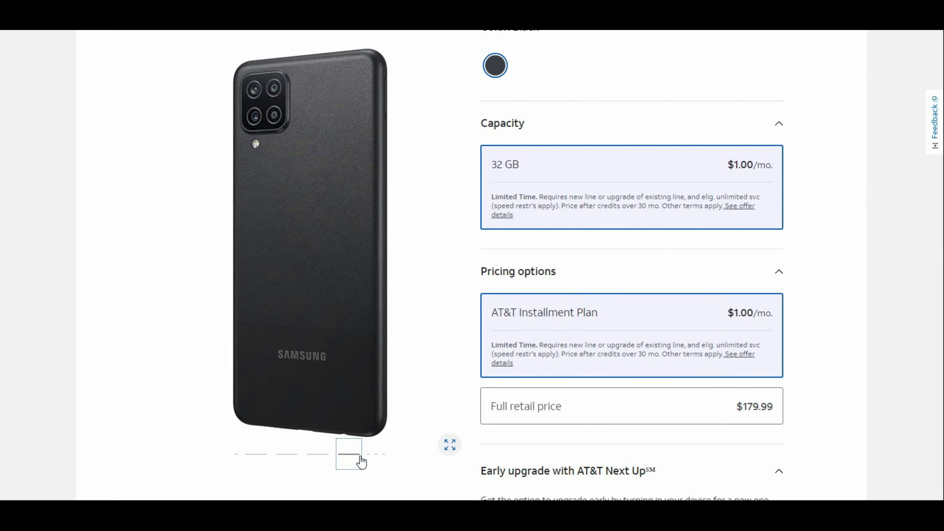
{"action": "mouse_move", "coordinate": [367, 462]}
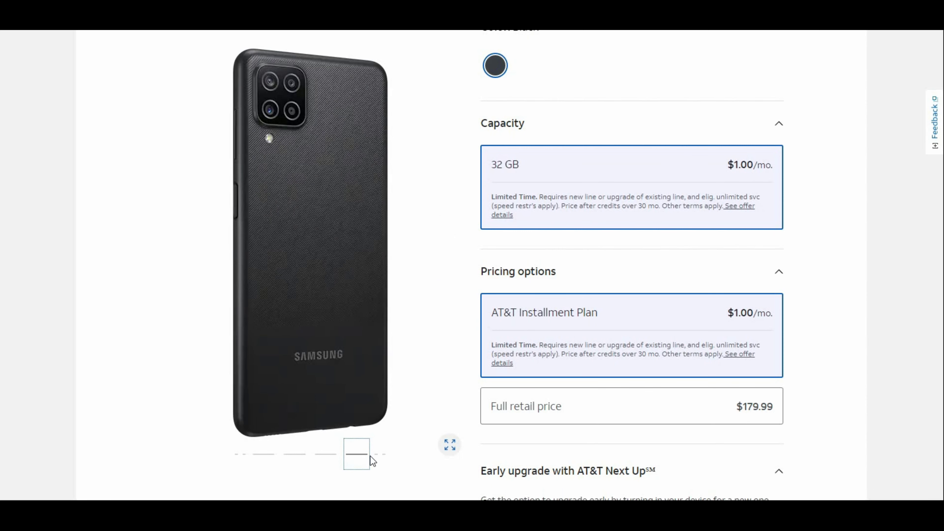
{"action": "mouse_move", "coordinate": [233, 211]}
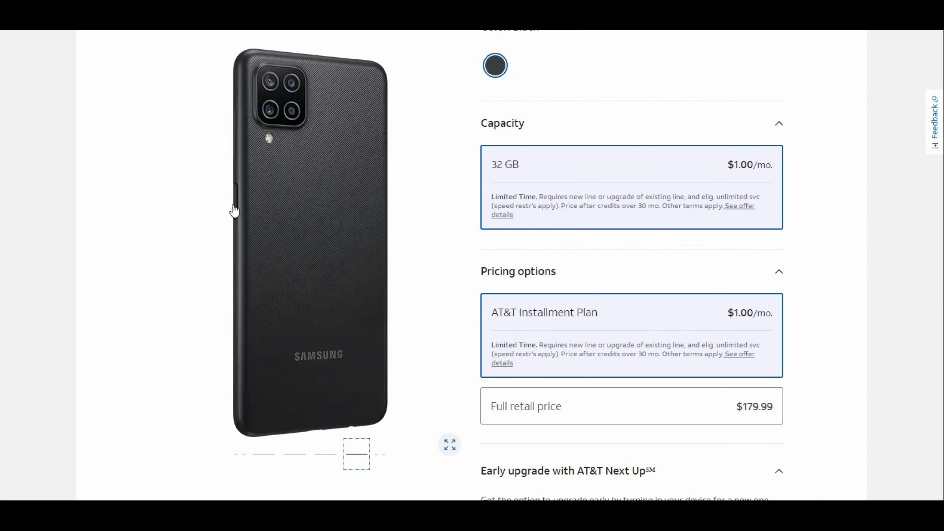
{"action": "mouse_move", "coordinate": [236, 211]}
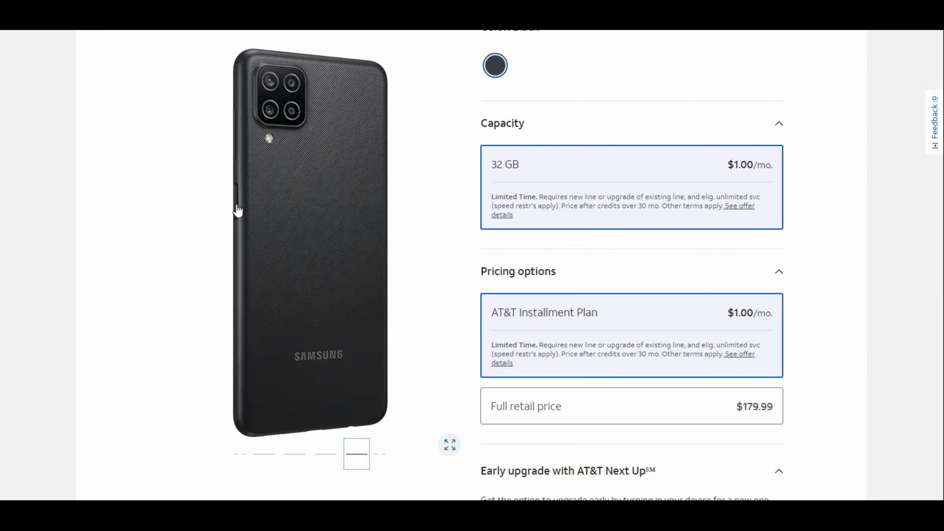
{"action": "mouse_move", "coordinate": [241, 154]}
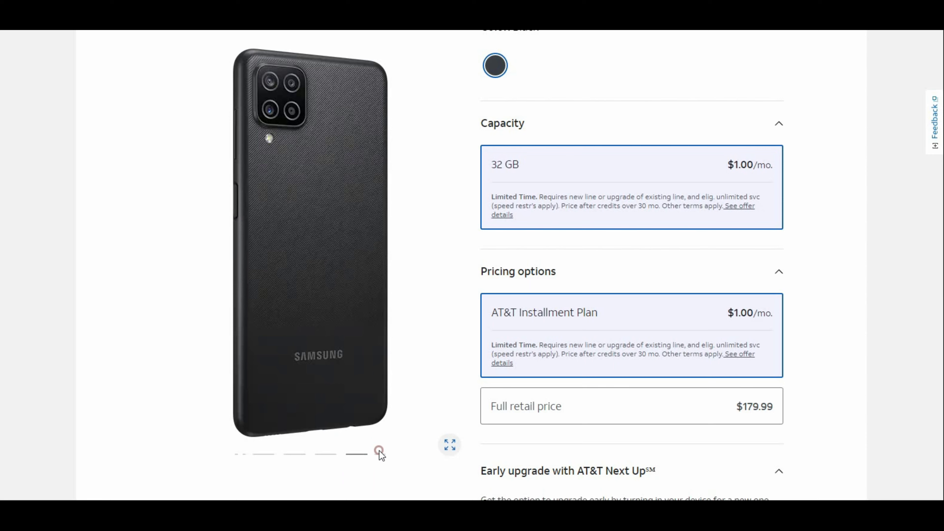
{"action": "mouse_move", "coordinate": [379, 458]}
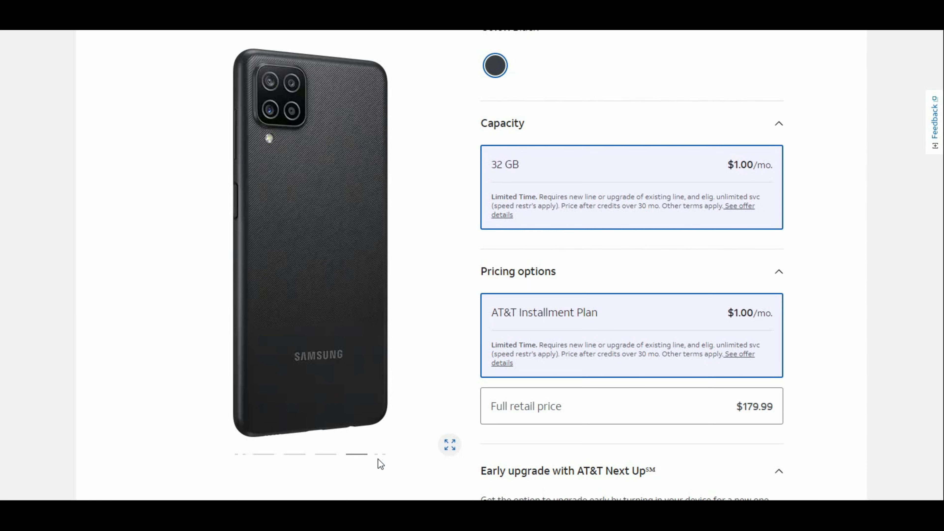
{"action": "mouse_move", "coordinate": [377, 464]}
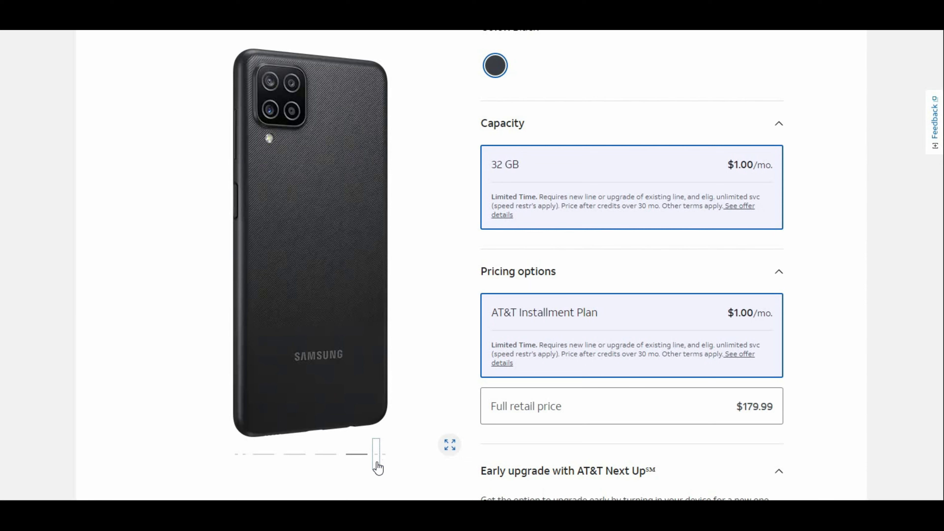
{"action": "left_click", "coordinate": [363, 453]}
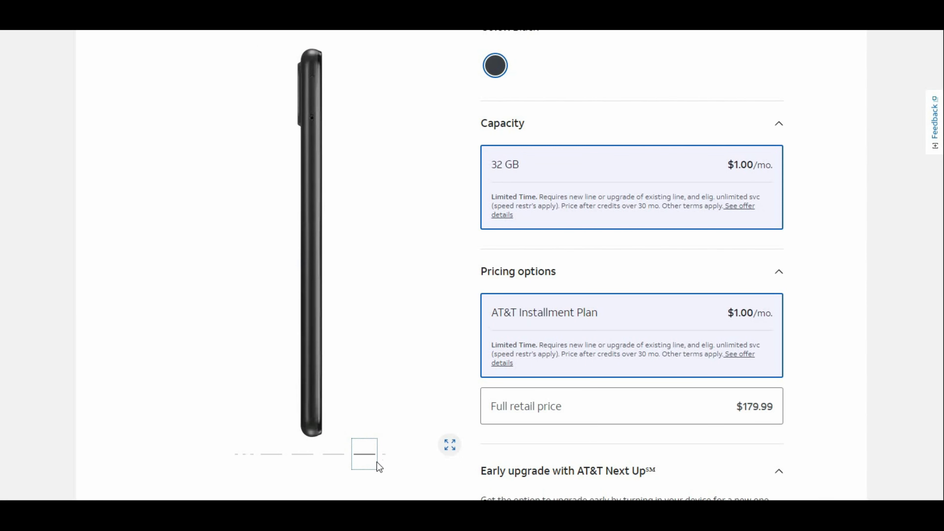
{"action": "mouse_move", "coordinate": [383, 463]}
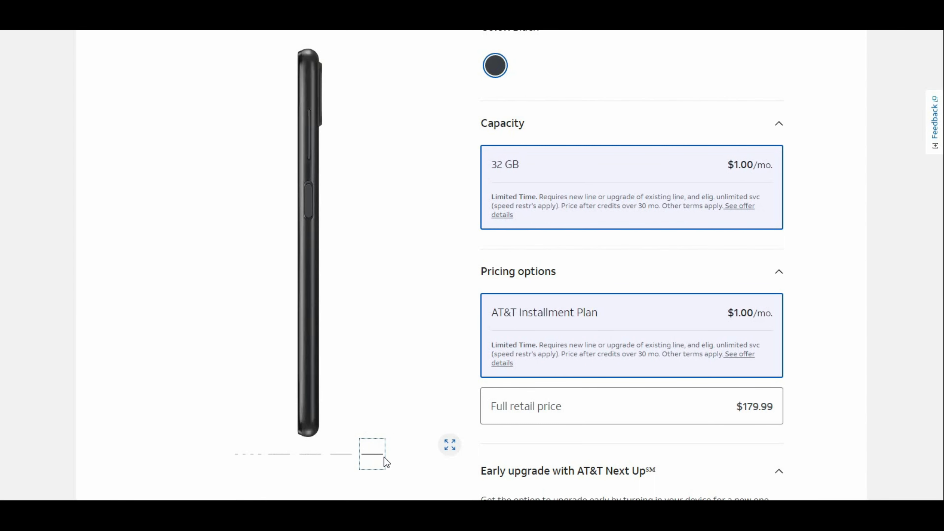
{"action": "mouse_move", "coordinate": [311, 206]}
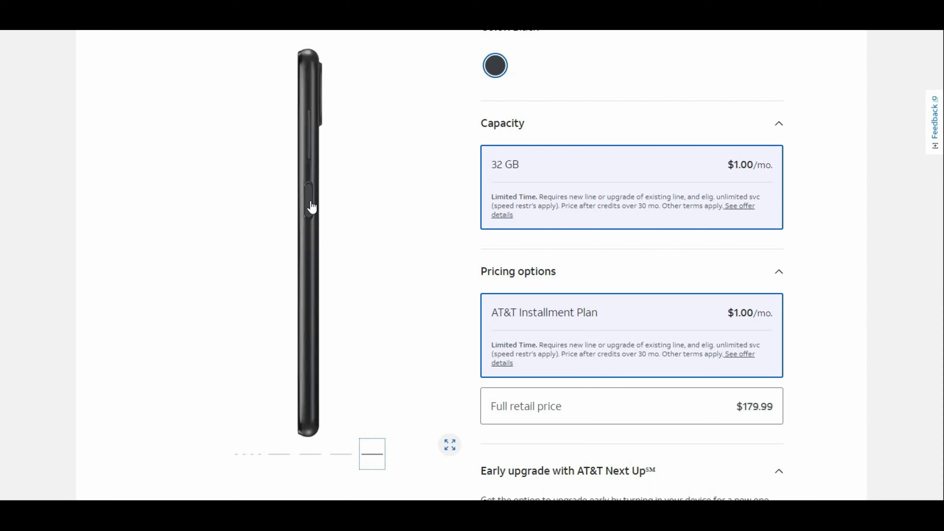
{"action": "mouse_move", "coordinate": [303, 220]}
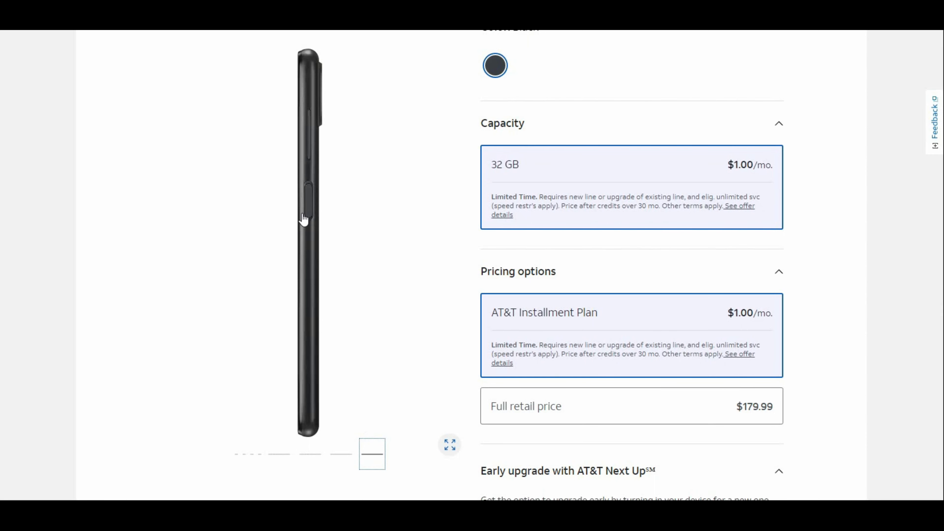
{"action": "mouse_move", "coordinate": [345, 325]}
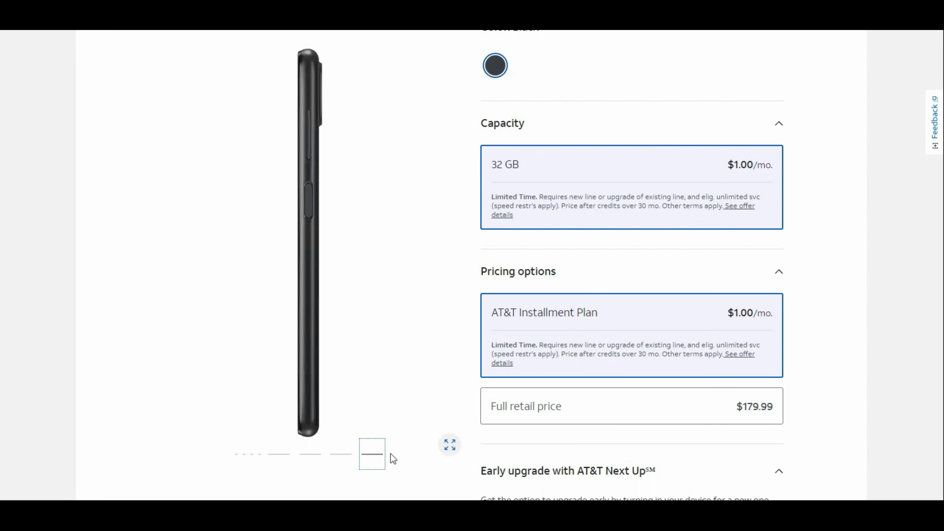
{"action": "mouse_move", "coordinate": [268, 463]}
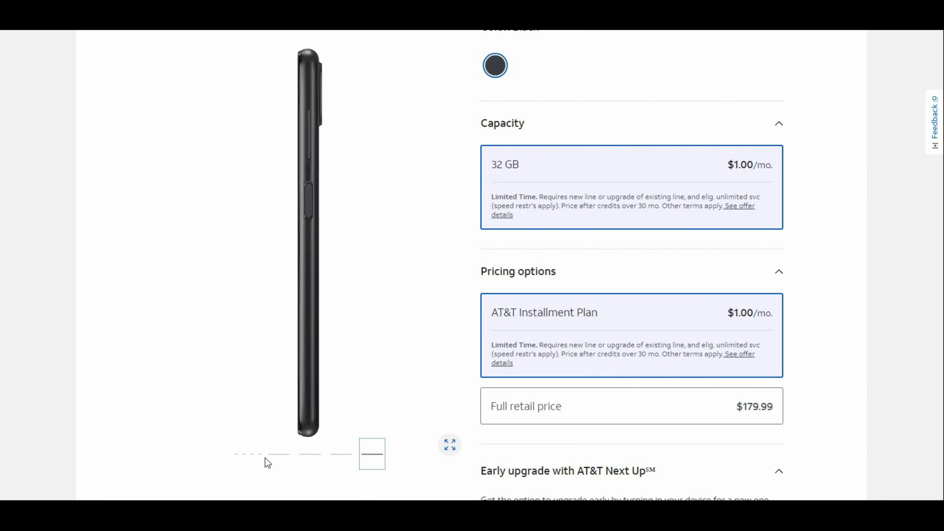
{"action": "mouse_move", "coordinate": [237, 458]}
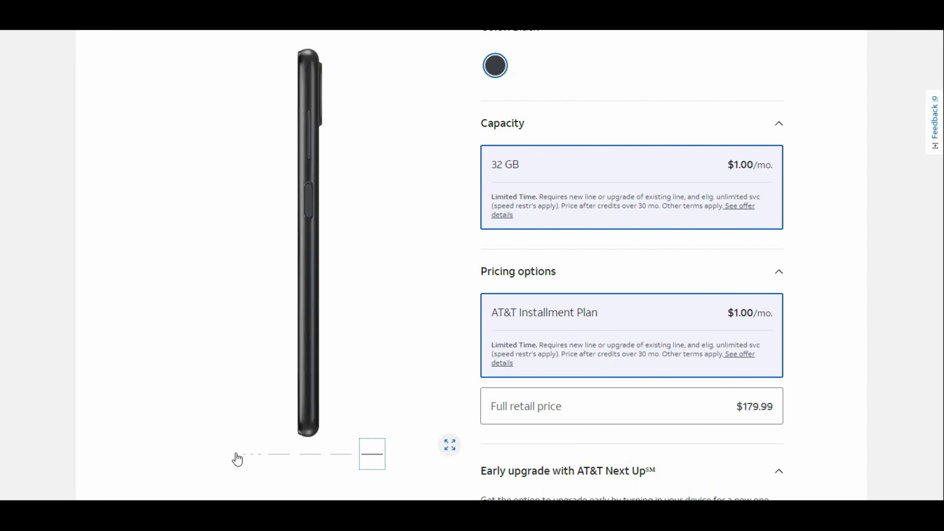
Step: Return the gallery to the front-view image and scroll down past delivery options
{"action": "left_click", "coordinate": [247, 454]}
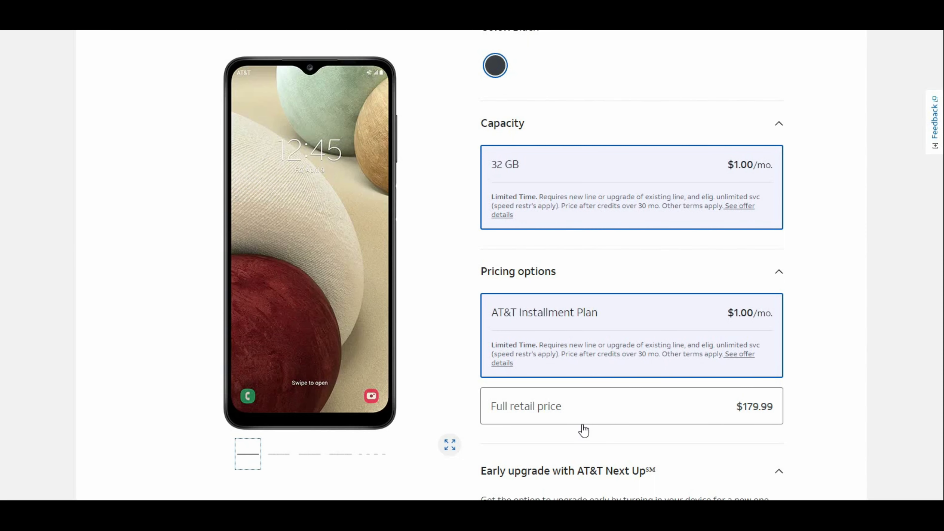
{"action": "mouse_move", "coordinate": [584, 431]}
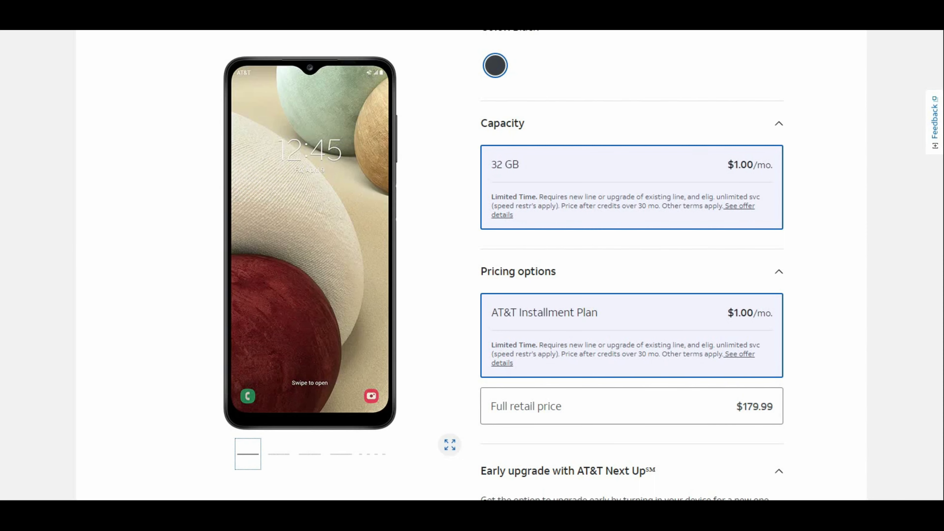
{"action": "scroll", "scroll_direction": "down", "scroll_amount": 3}
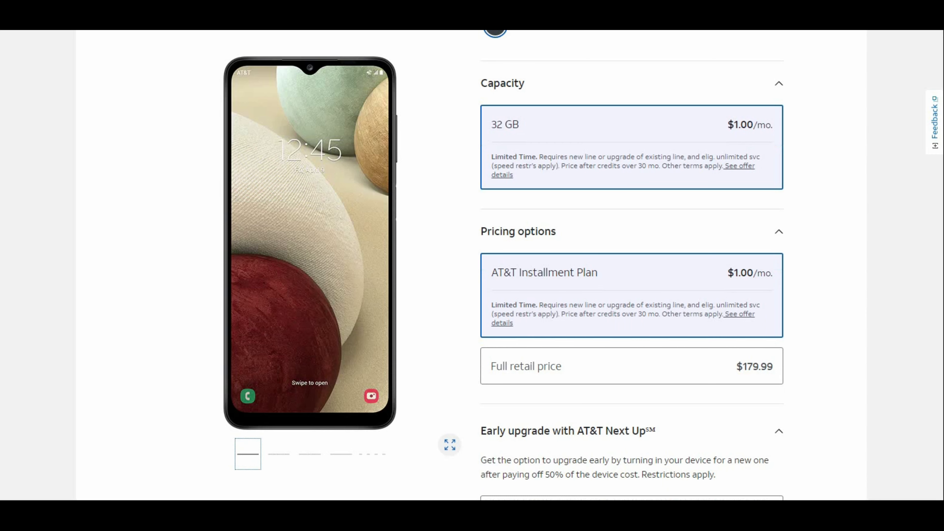
{"action": "scroll", "scroll_direction": "down", "scroll_amount": 3}
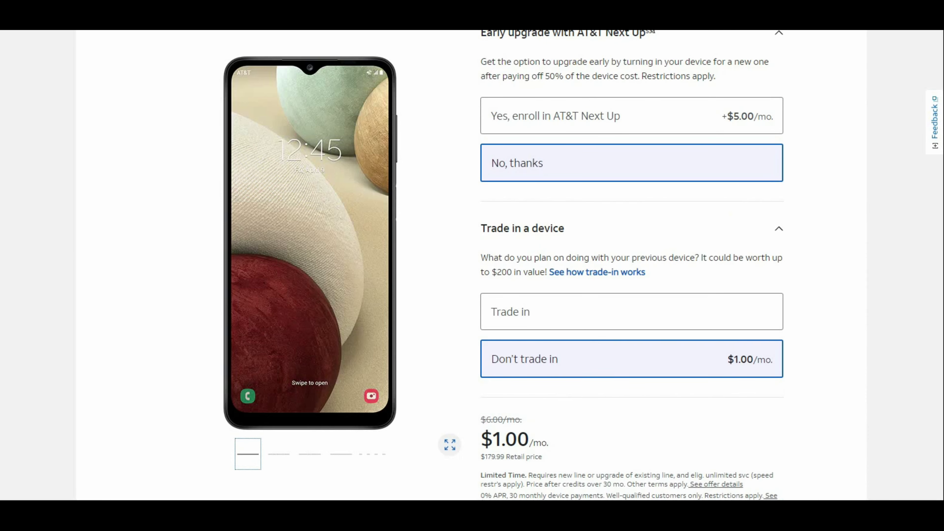
{"action": "scroll", "scroll_direction": "down", "scroll_amount": 3}
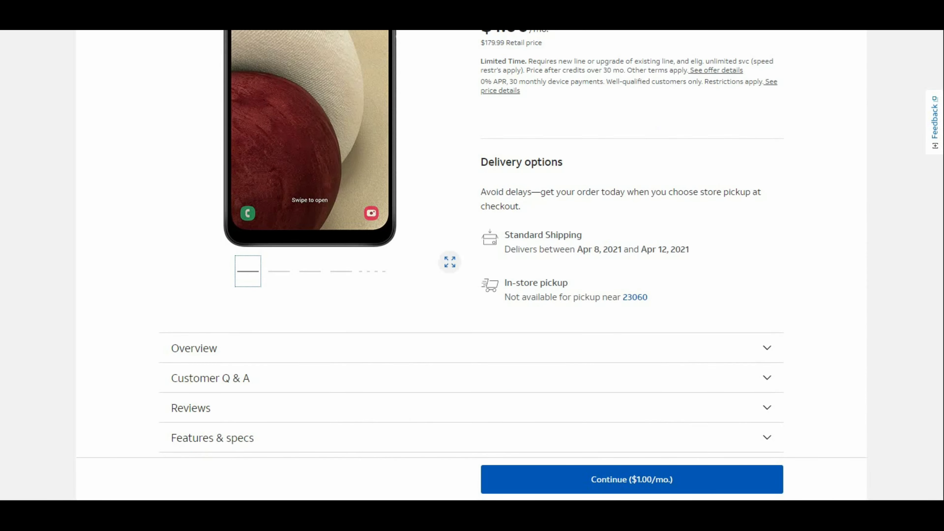
Step: Close Customer Q & A and Overview, leaving only Features & specs expanded
{"action": "scroll", "scroll_direction": "down", "scroll_amount": 3}
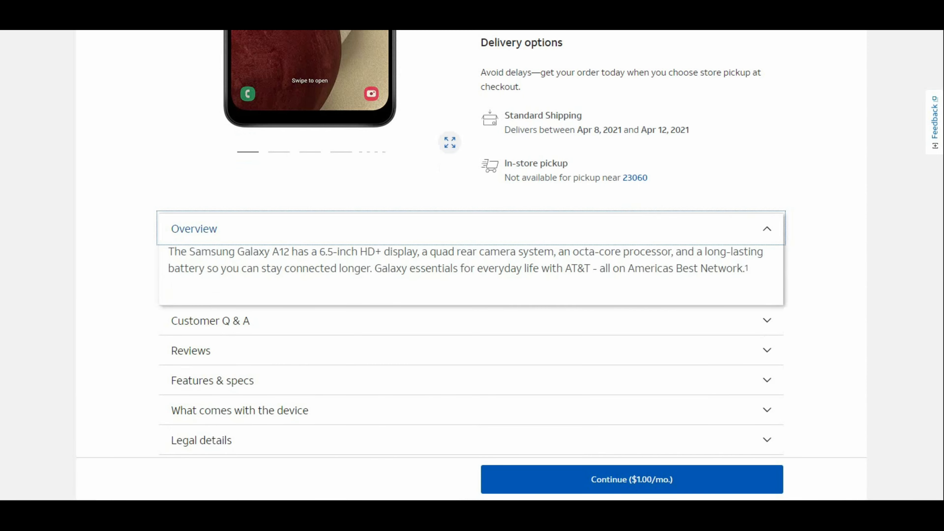
{"action": "scroll", "scroll_direction": "down", "scroll_amount": 3}
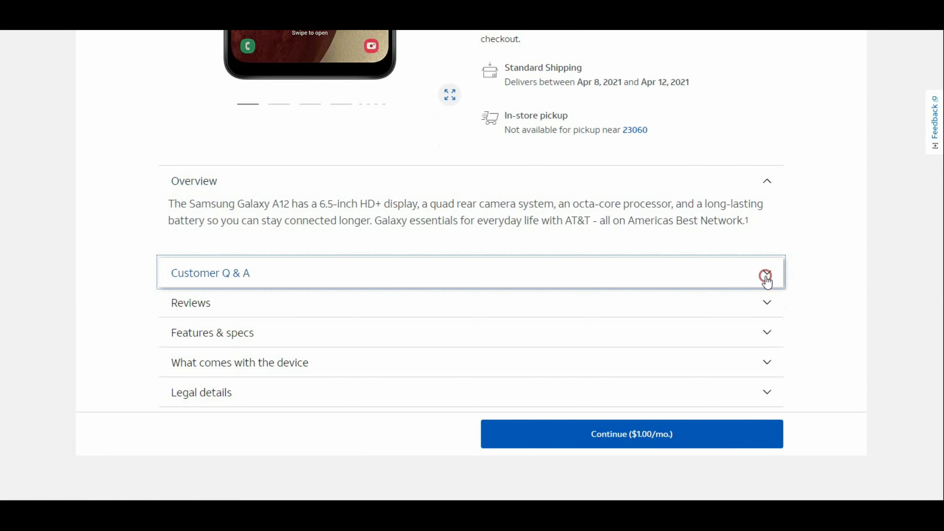
{"action": "left_click", "coordinate": [766, 278]}
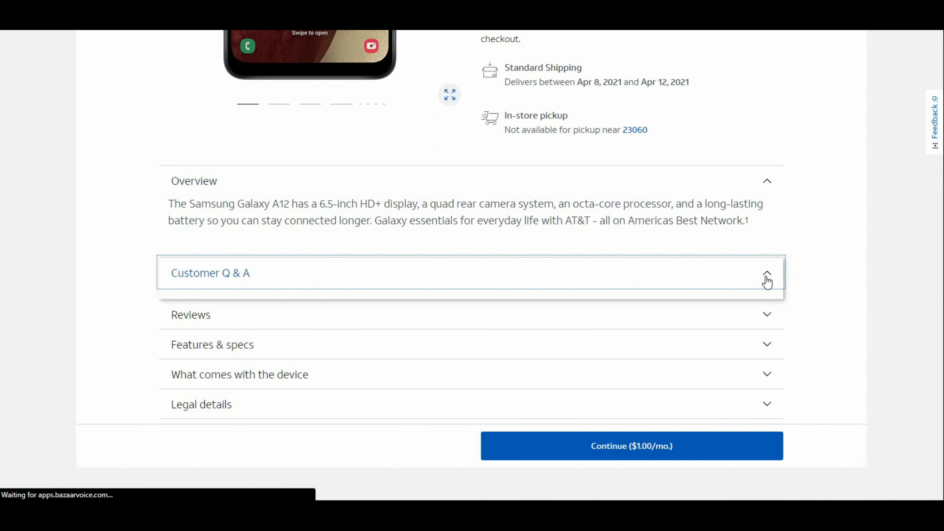
{"action": "left_click", "coordinate": [767, 273]}
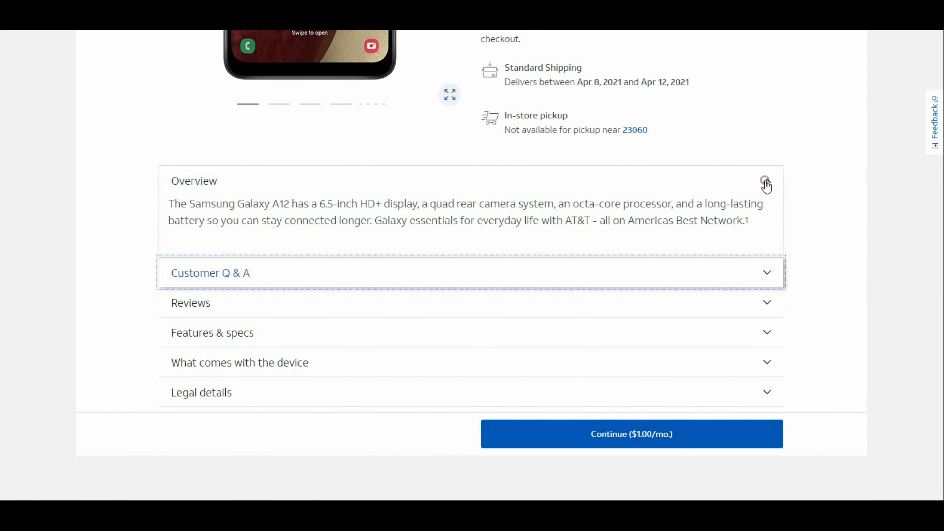
{"action": "left_click", "coordinate": [766, 180]}
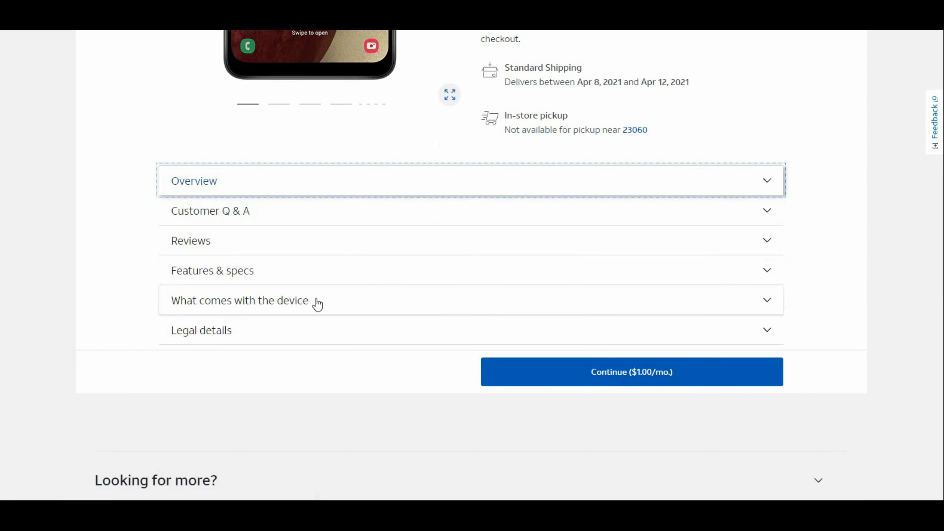
{"action": "mouse_move", "coordinate": [268, 243]}
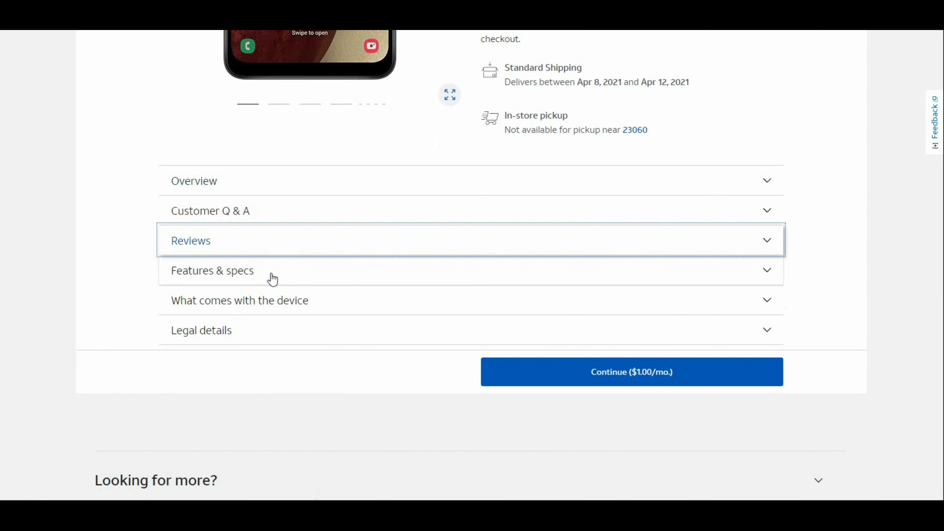
{"action": "left_click", "coordinate": [212, 271]}
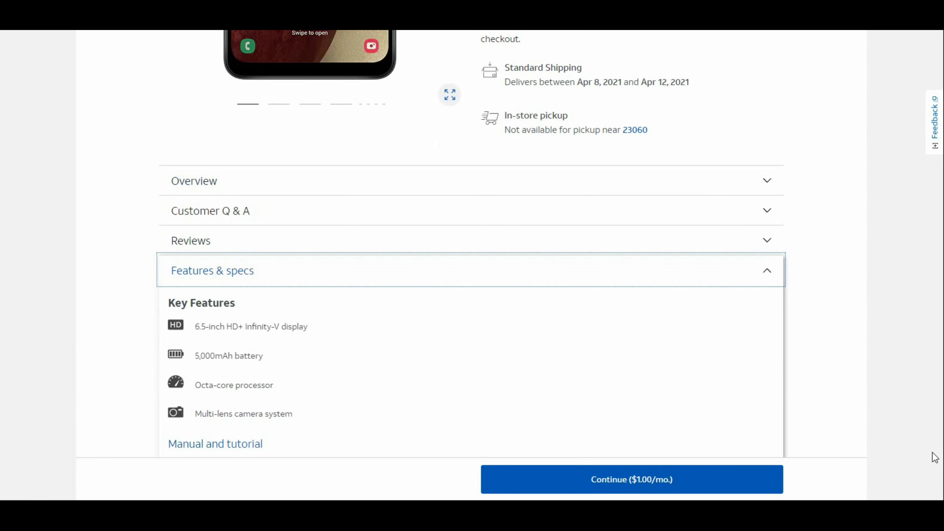
Step: Scroll through the spec list down to Camera & video and Battery details
{"action": "scroll", "scroll_direction": "down", "scroll_amount": 3}
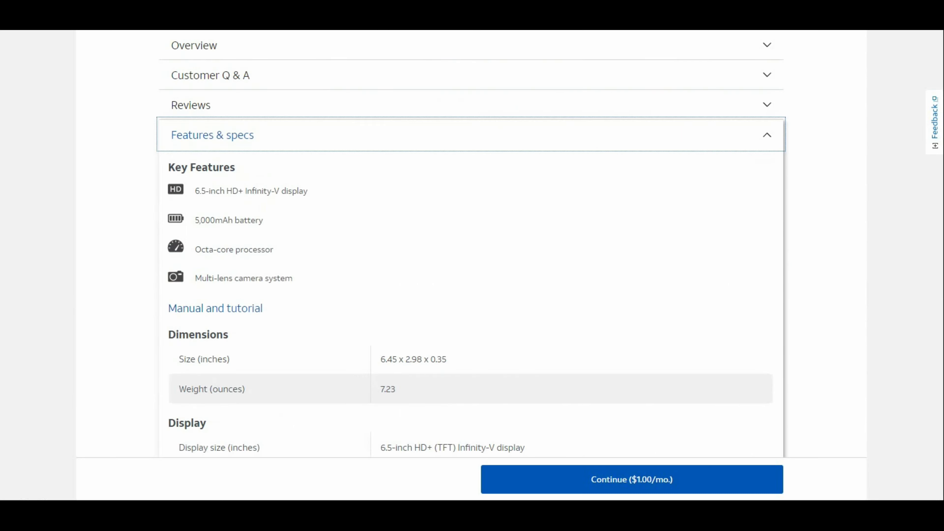
{"action": "scroll", "scroll_direction": "down", "scroll_amount": 3}
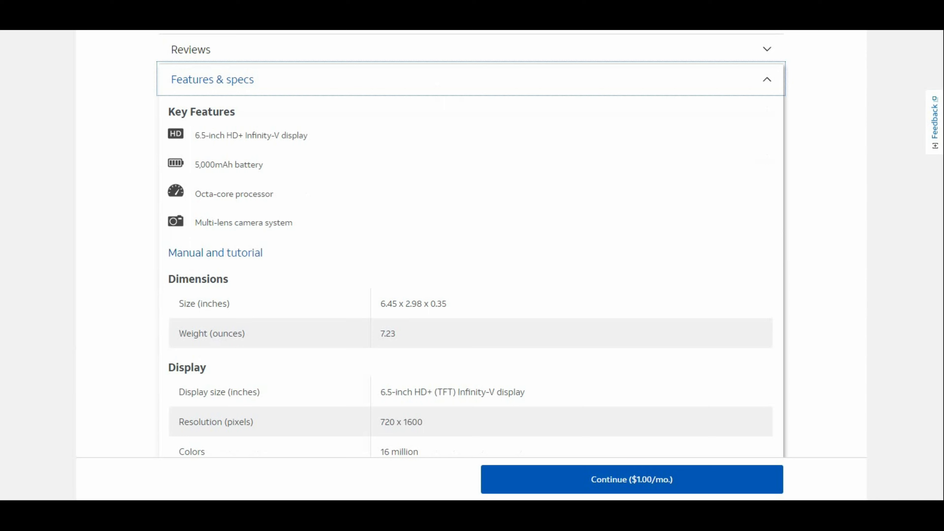
{"action": "scroll", "scroll_direction": "down", "scroll_amount": 3}
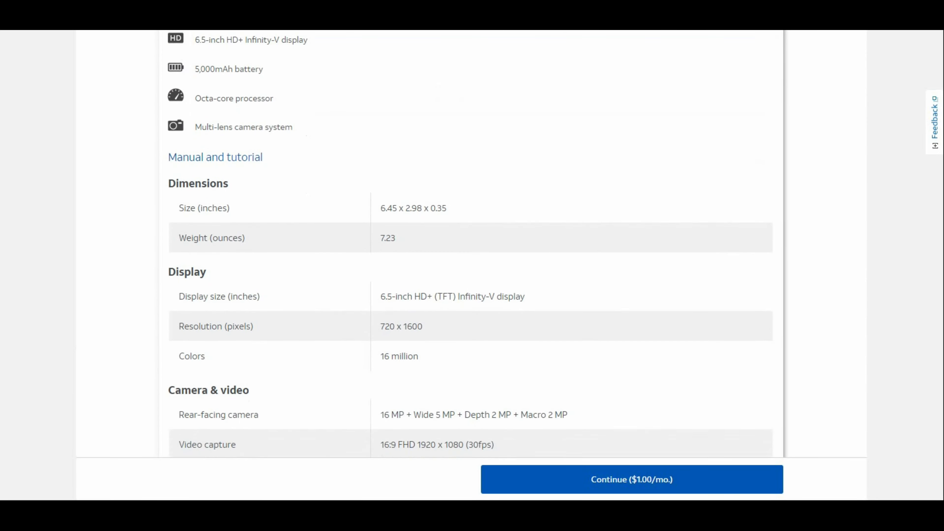
{"action": "scroll", "scroll_direction": "down", "scroll_amount": 3}
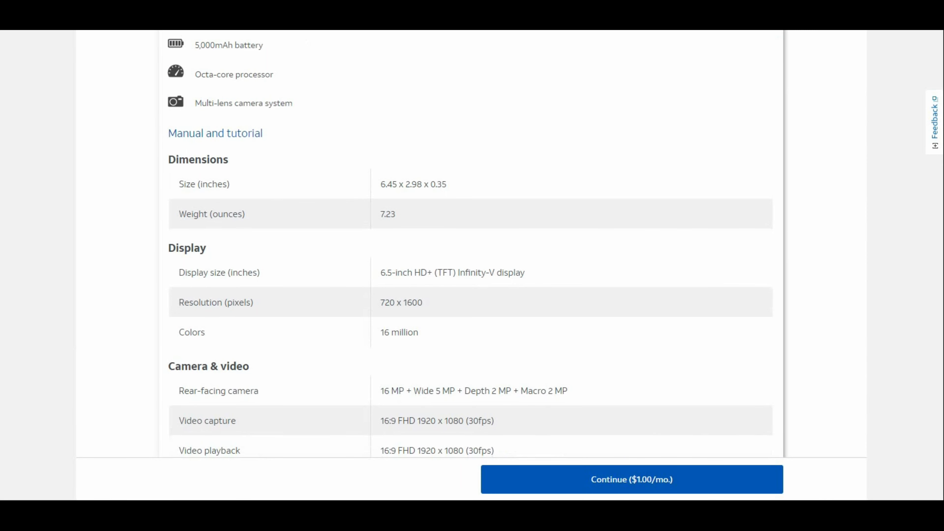
{"action": "scroll", "scroll_direction": "down", "scroll_amount": 3}
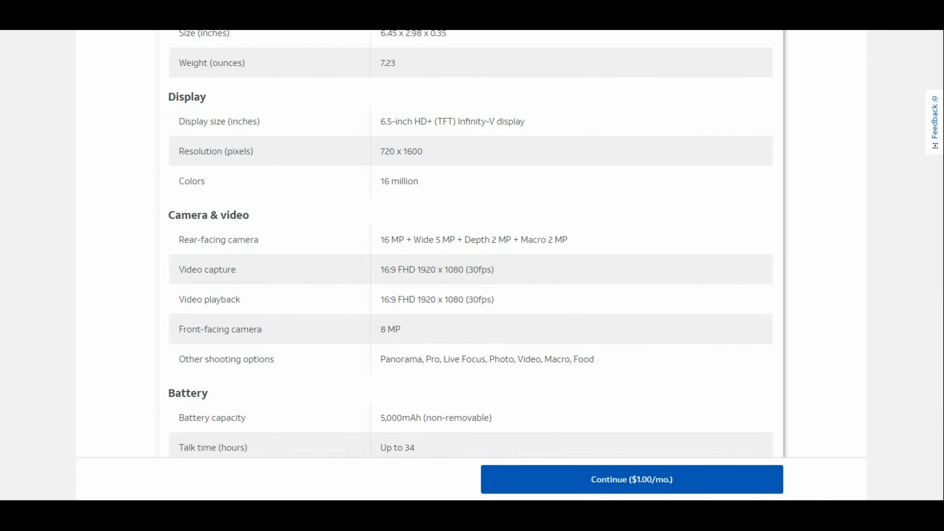
{"action": "scroll", "scroll_direction": "down", "scroll_amount": 3}
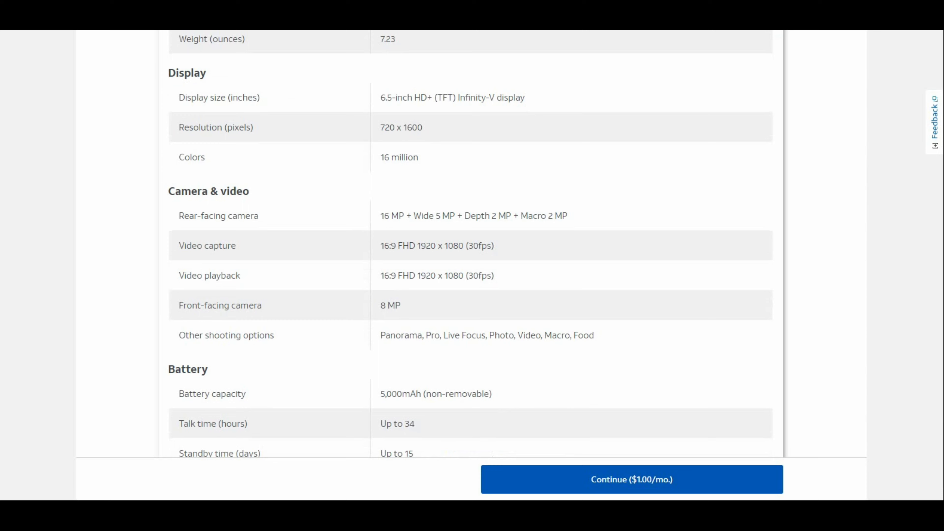
{"action": "scroll", "scroll_direction": "down", "scroll_amount": 3}
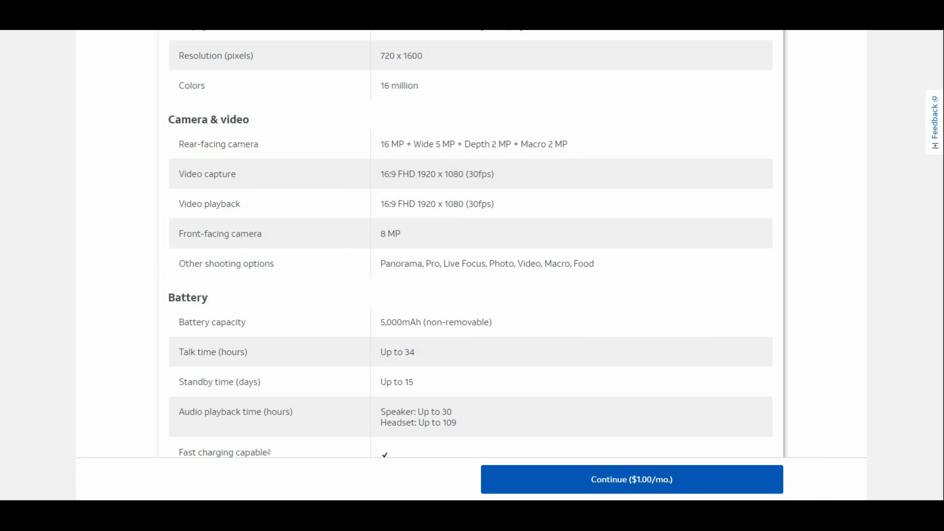
{"action": "scroll", "scroll_direction": "down", "scroll_amount": 3}
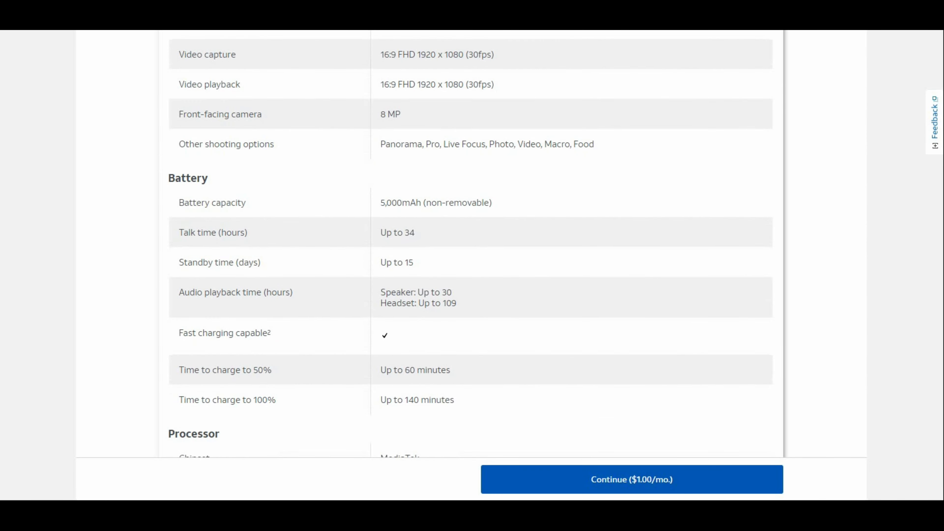
{"action": "scroll", "scroll_direction": "down", "scroll_amount": 3}
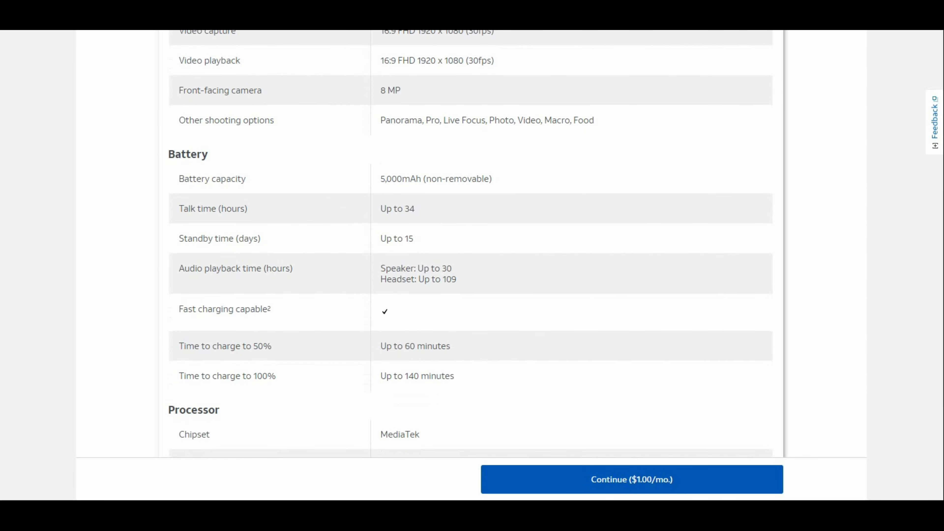
{"action": "scroll", "scroll_direction": "down", "scroll_amount": 3}
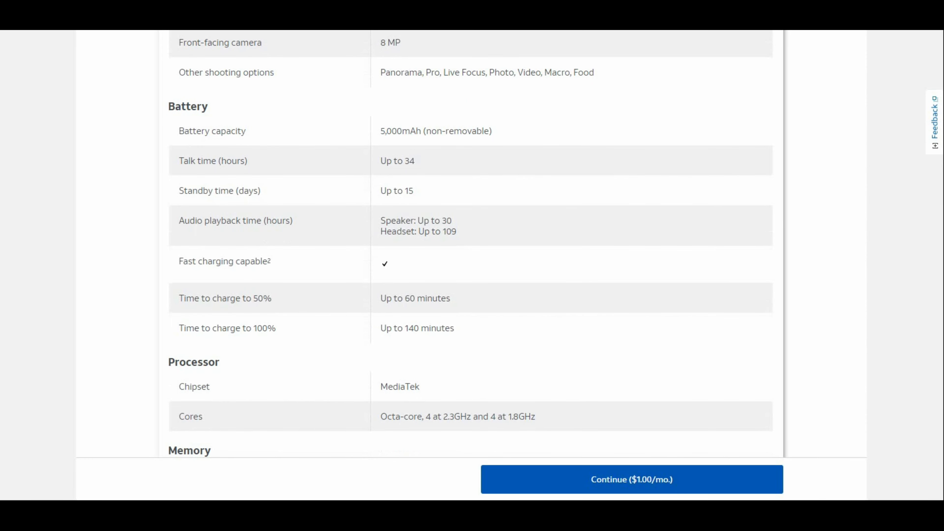
{"action": "scroll", "scroll_direction": "down", "scroll_amount": 3}
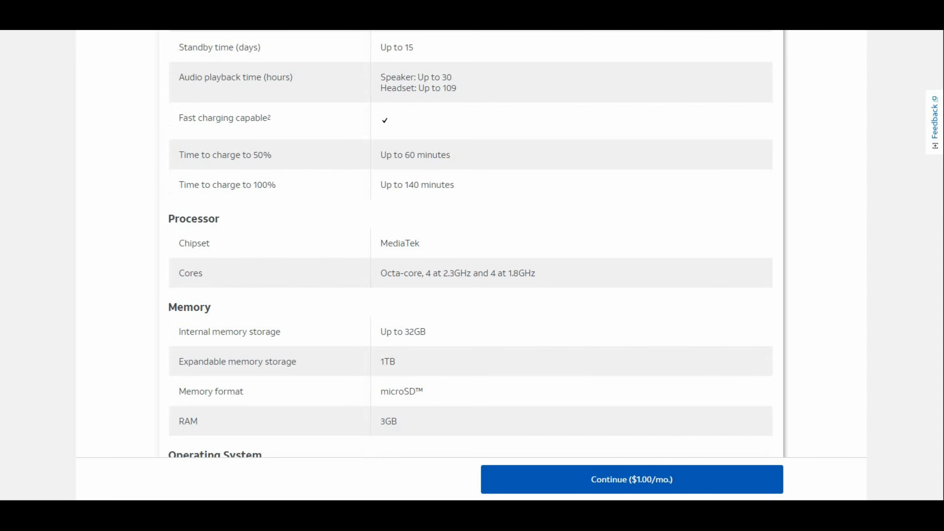
{"action": "scroll", "scroll_direction": "down", "scroll_amount": 3}
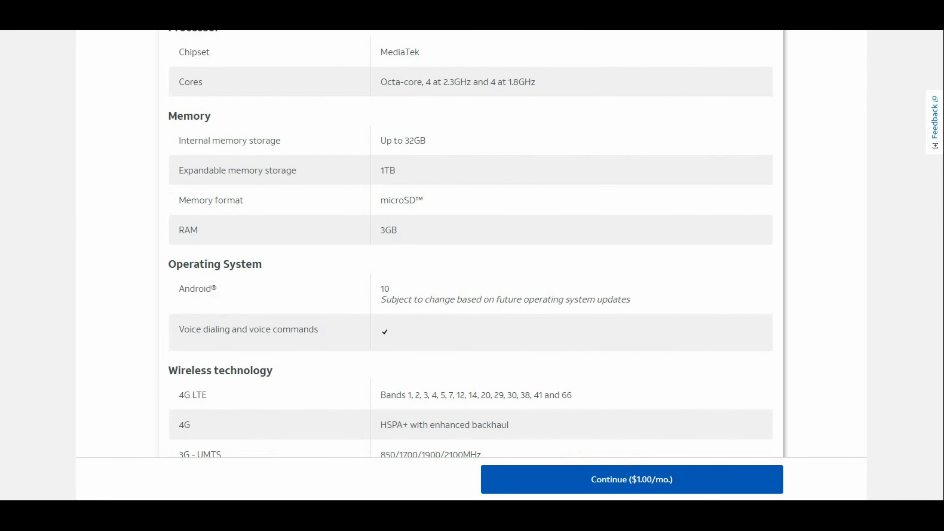
{"action": "scroll", "scroll_direction": "down", "scroll_amount": 3}
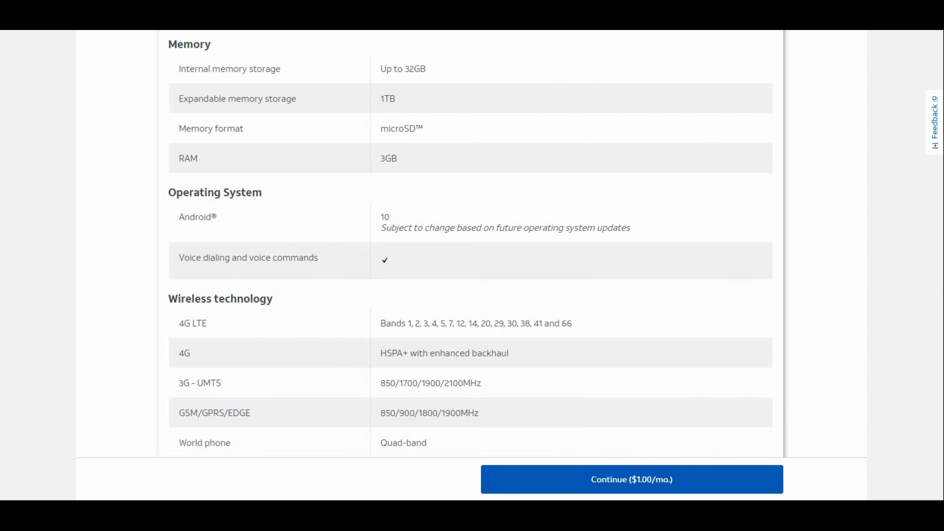
{"action": "scroll", "scroll_direction": "down", "scroll_amount": 3}
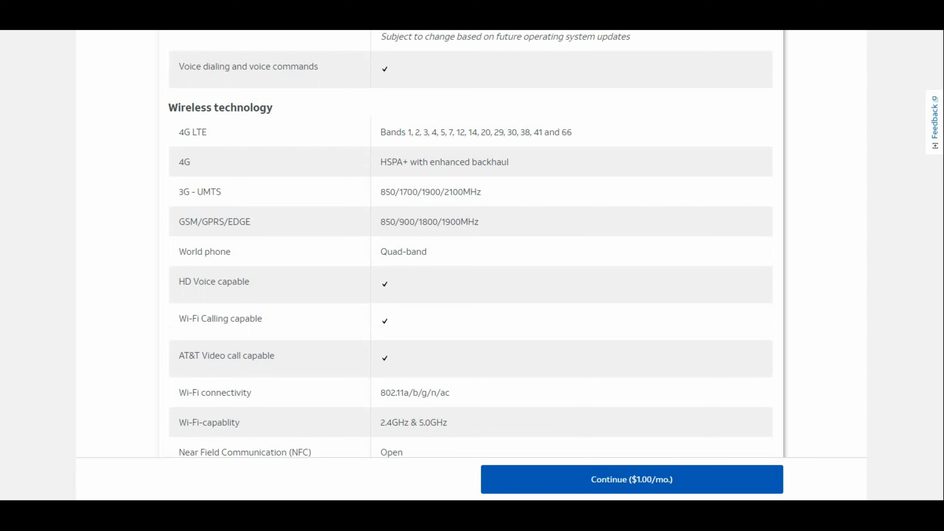
{"action": "scroll", "scroll_direction": "down", "scroll_amount": 3}
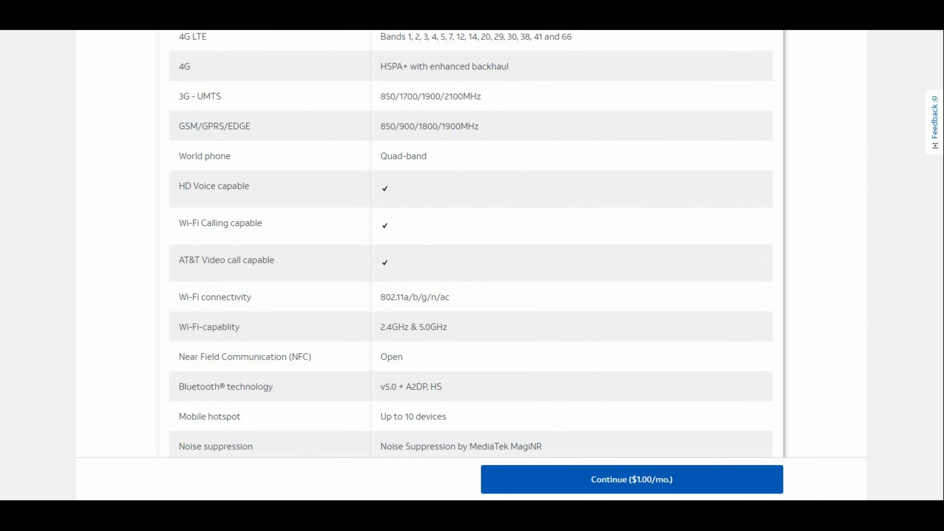
{"action": "scroll", "scroll_direction": "down", "scroll_amount": 3}
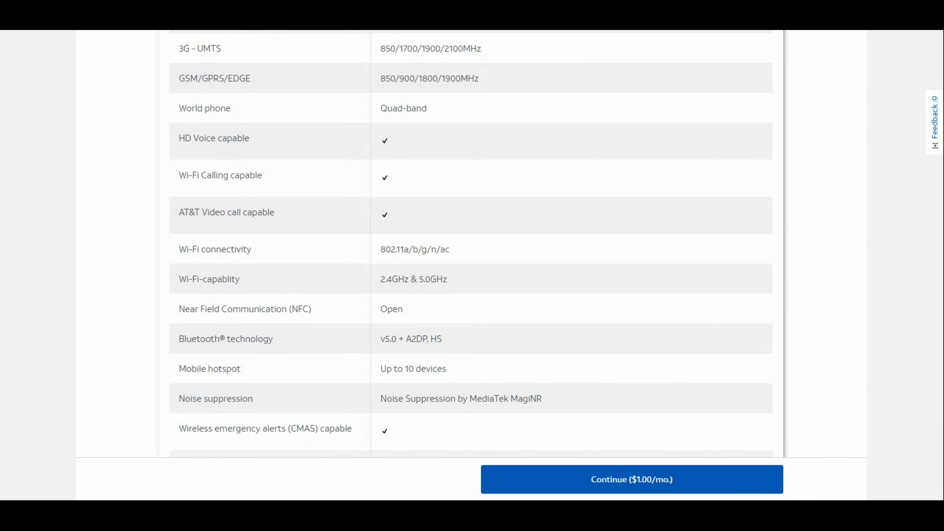
{"action": "scroll", "scroll_direction": "down", "scroll_amount": 3}
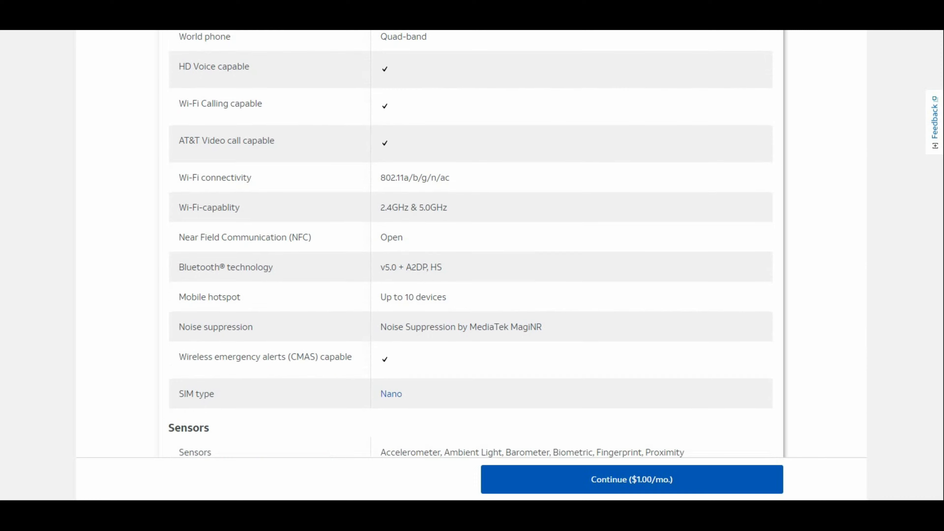
{"action": "scroll", "scroll_direction": "down", "scroll_amount": 3}
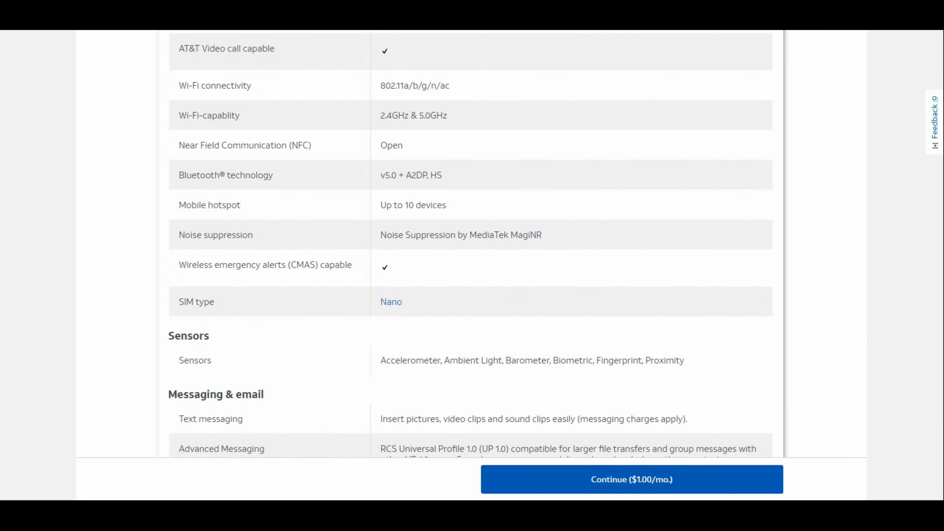
{"action": "scroll", "scroll_direction": "down", "scroll_amount": 3}
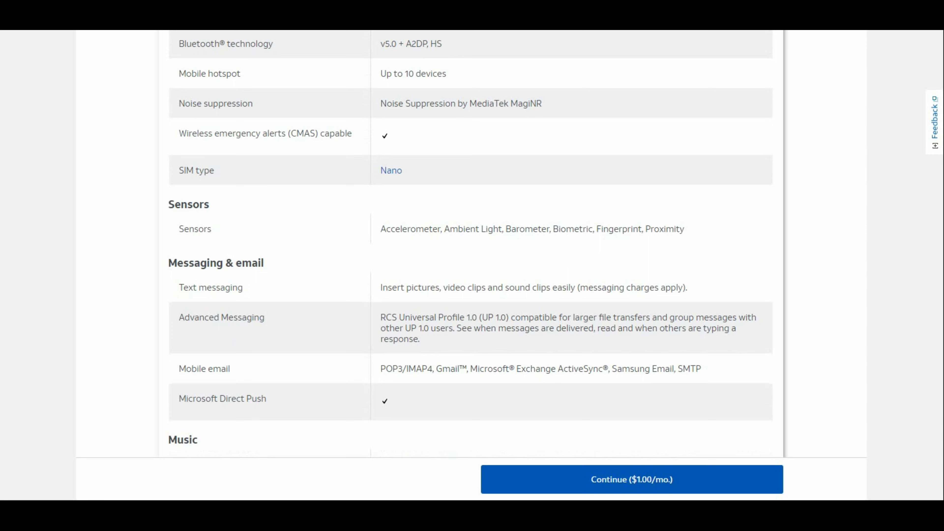
{"action": "scroll", "scroll_direction": "down", "scroll_amount": 3}
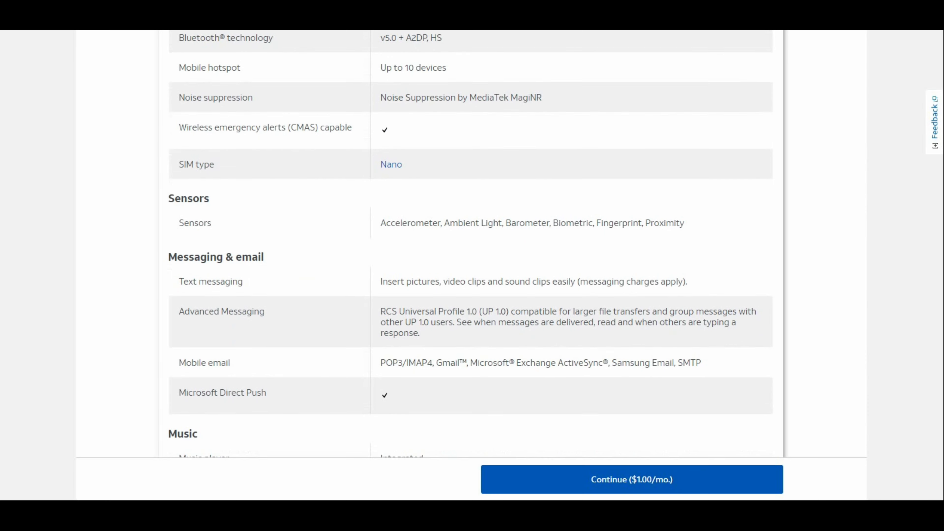
{"action": "scroll", "scroll_direction": "down", "scroll_amount": 3}
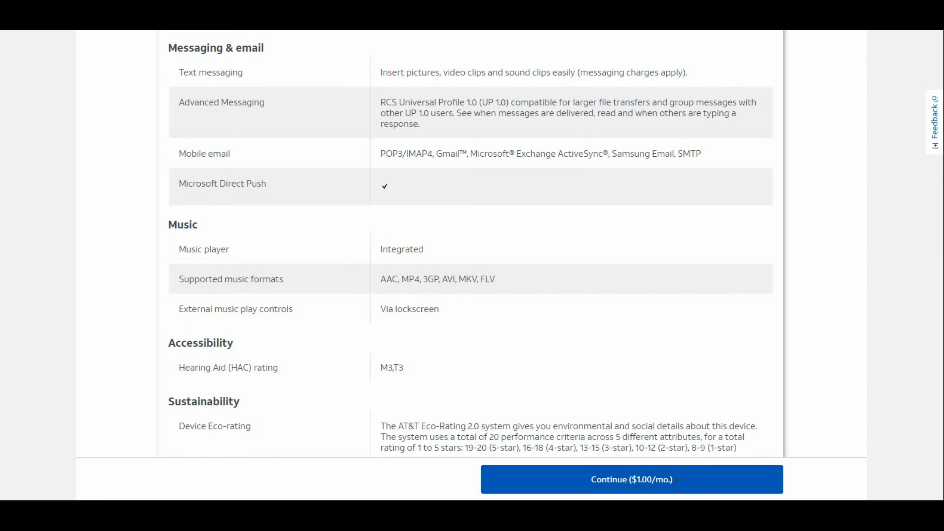
{"action": "scroll", "scroll_direction": "down", "scroll_amount": 3}
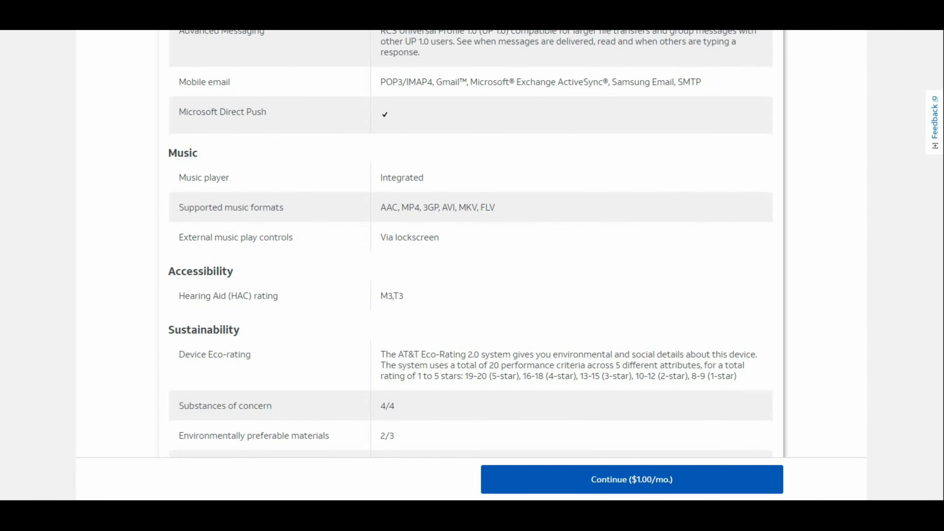
{"action": "scroll", "scroll_direction": "down", "scroll_amount": 3}
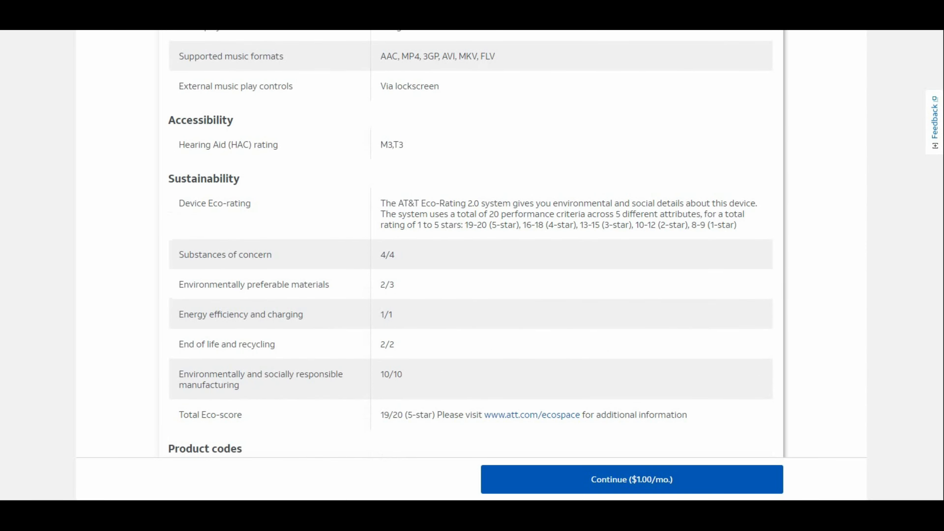
{"action": "scroll", "scroll_direction": "down", "scroll_amount": 3}
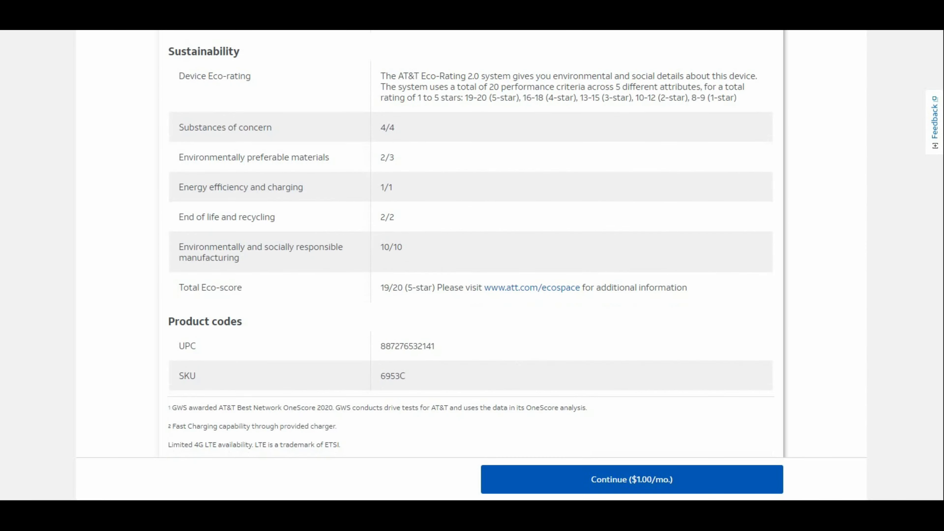
{"action": "scroll", "scroll_direction": "down", "scroll_amount": 3}
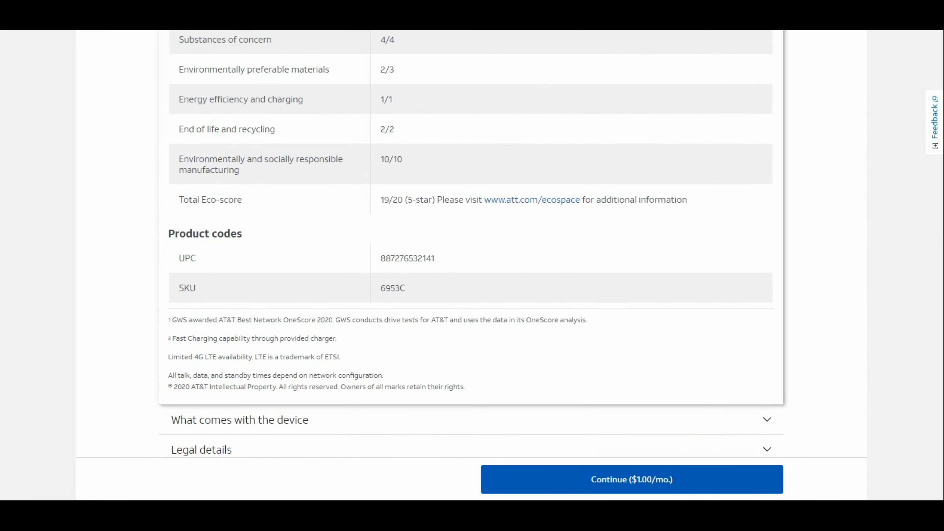
{"action": "scroll", "scroll_direction": "down", "scroll_amount": 3}
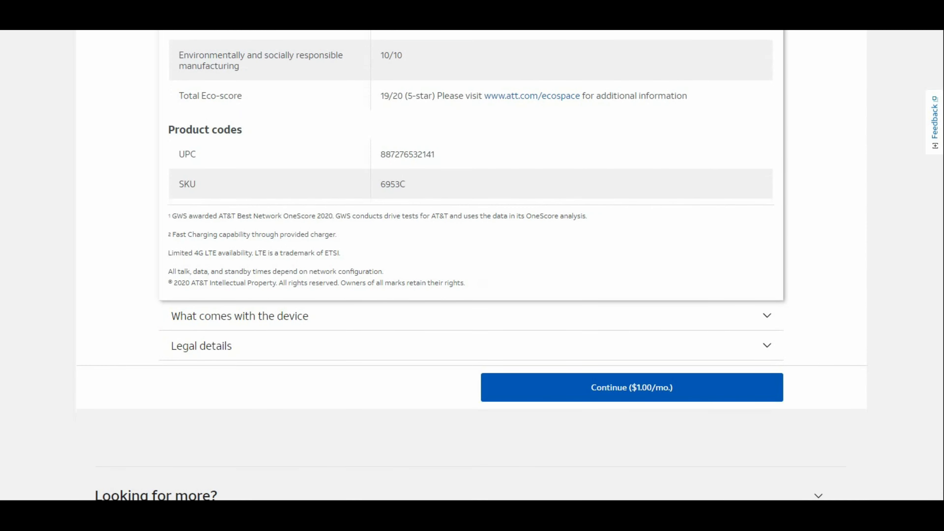
{"action": "scroll", "scroll_direction": "up", "scroll_amount": 3}
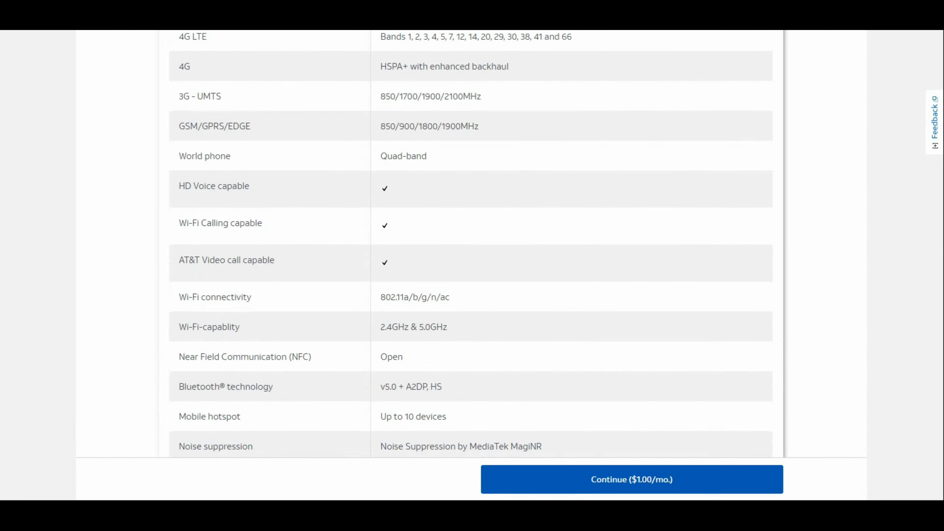
{"action": "scroll", "scroll_direction": "down", "scroll_amount": 3}
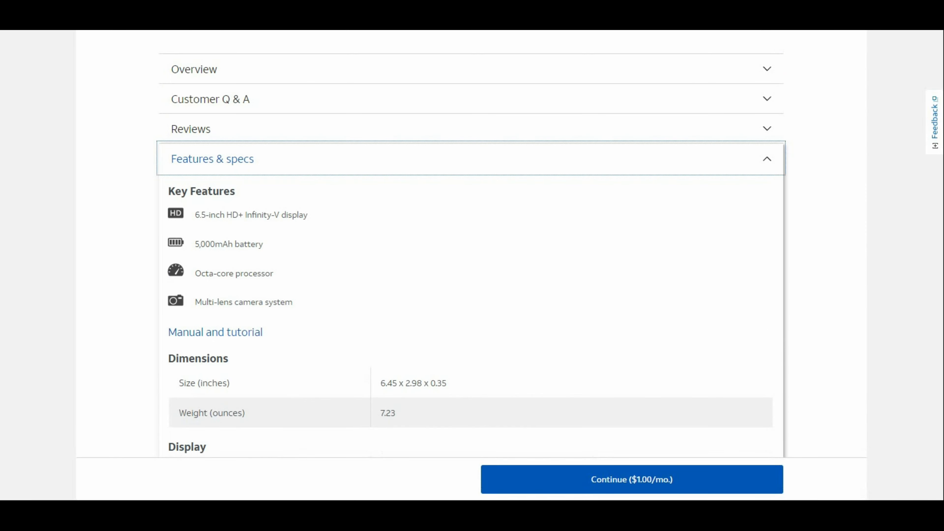
{"action": "scroll", "scroll_direction": "down", "scroll_amount": 3}
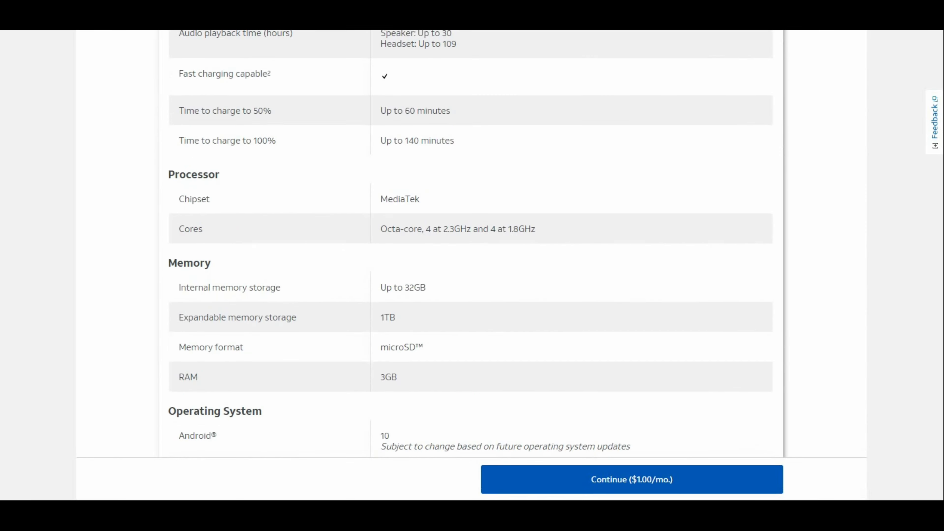
{"action": "scroll", "scroll_direction": "down", "scroll_amount": 3}
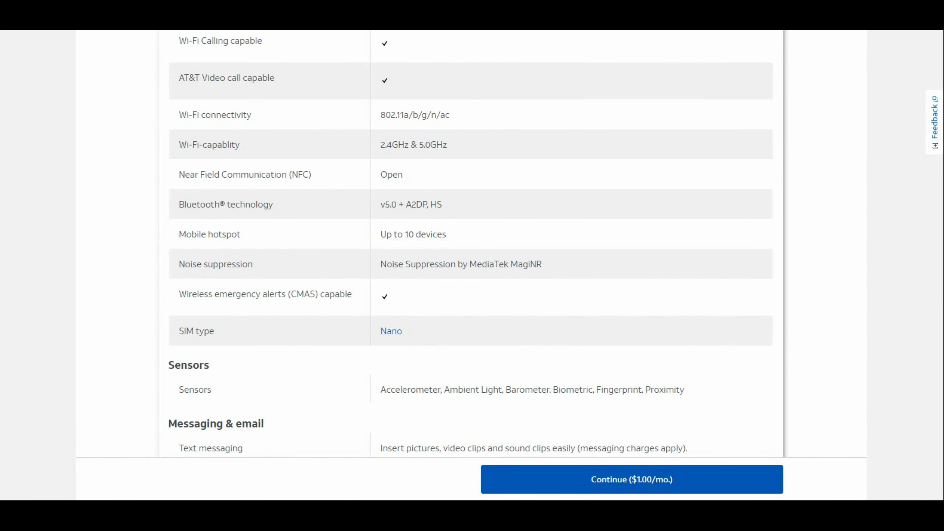
{"action": "scroll", "scroll_direction": "down", "scroll_amount": 3}
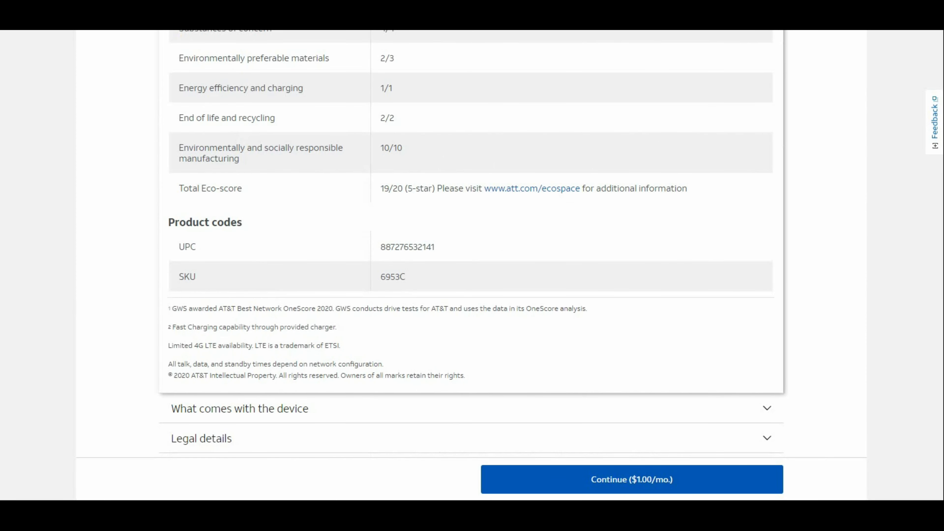
{"action": "scroll", "scroll_direction": "down", "scroll_amount": 3}
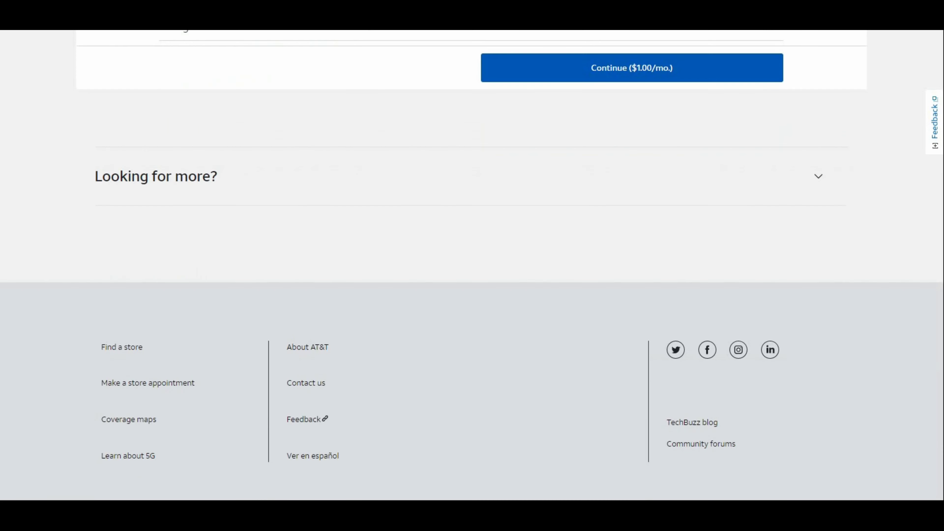
{"action": "scroll", "scroll_direction": "down", "scroll_amount": 3}
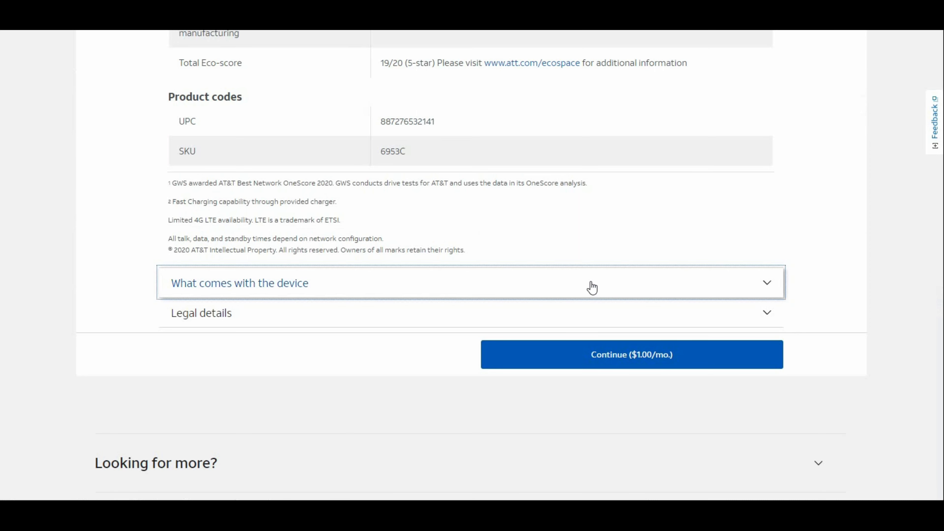
{"action": "left_click", "coordinate": [239, 283]}
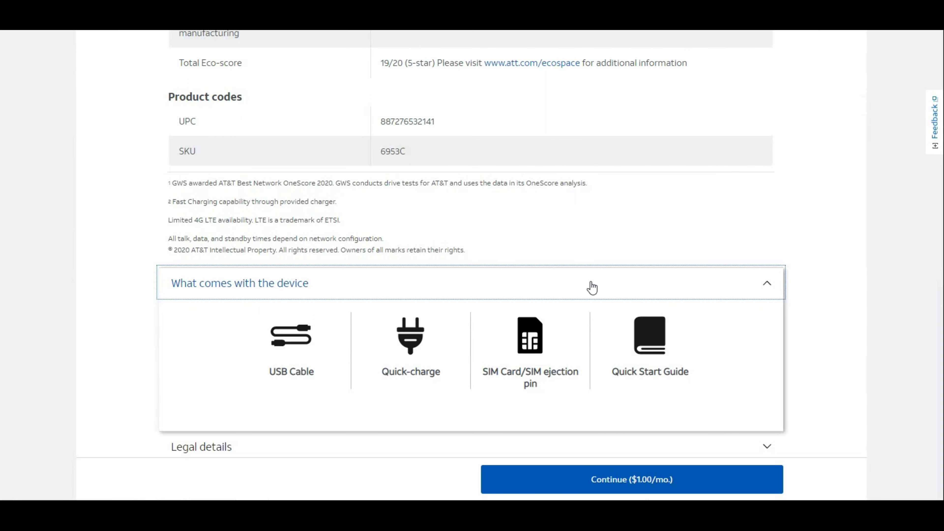
{"action": "left_click", "coordinate": [592, 284]}
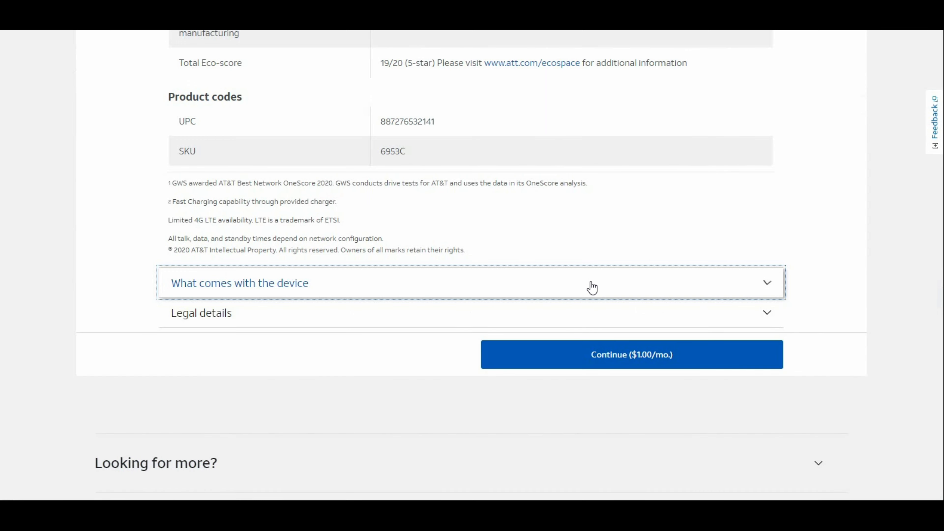